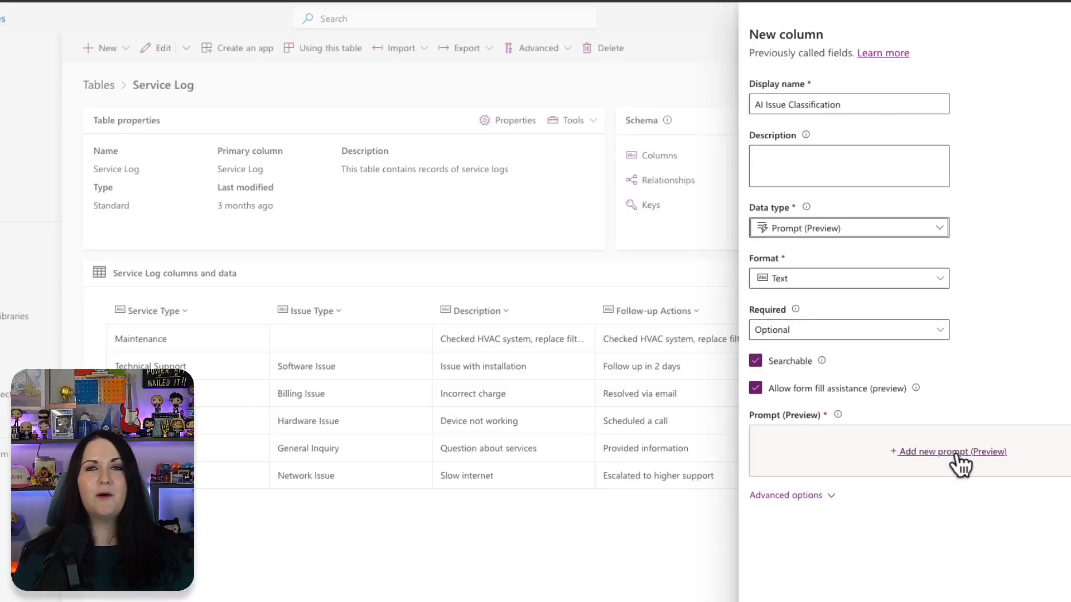
Step: Save the laptop repair service log record and return to the Power Apps home page
left_click(952, 452)
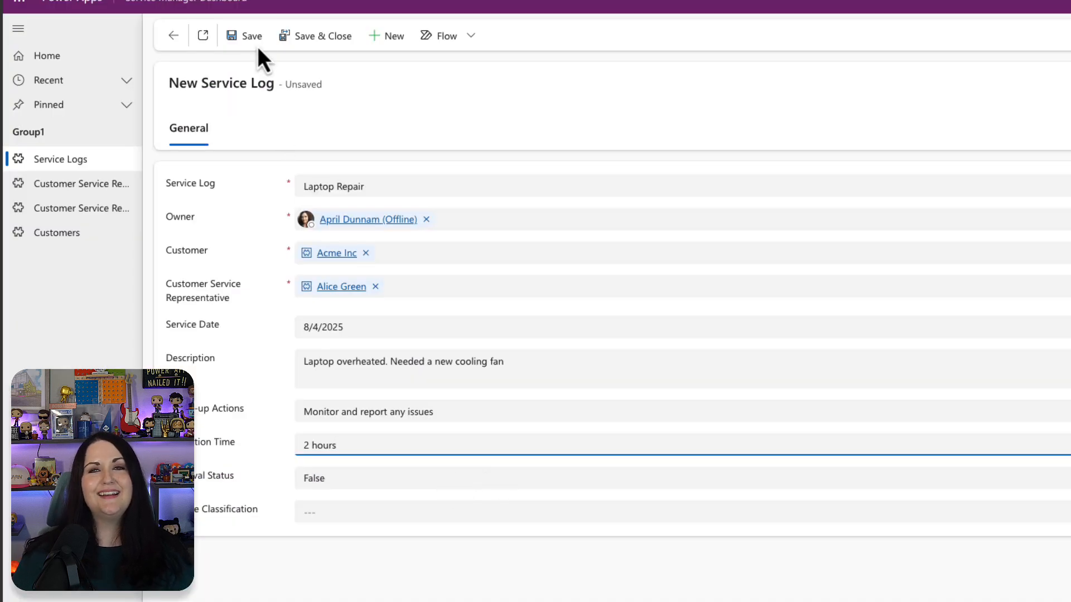
left_click(244, 35)
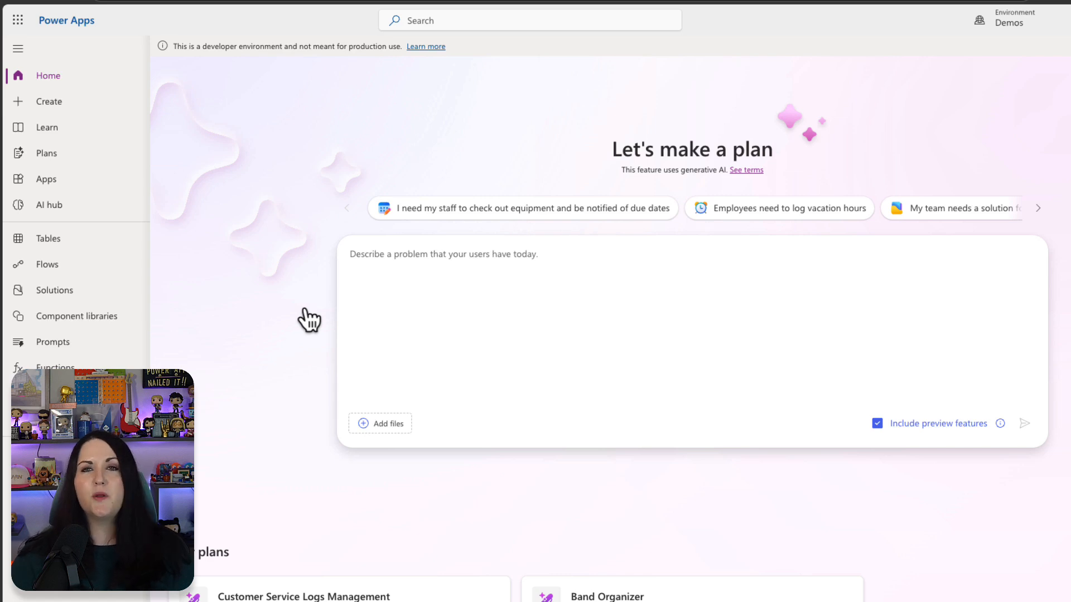
Step: Open the SupportTicket table from the Dataverse Tables list
left_click(48, 239)
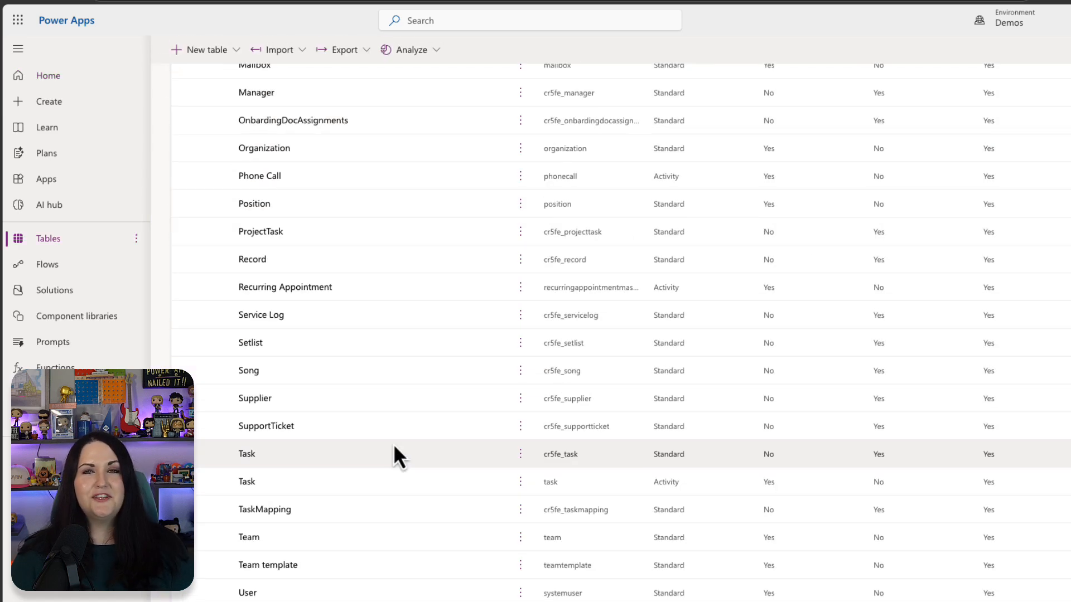
left_click(267, 425)
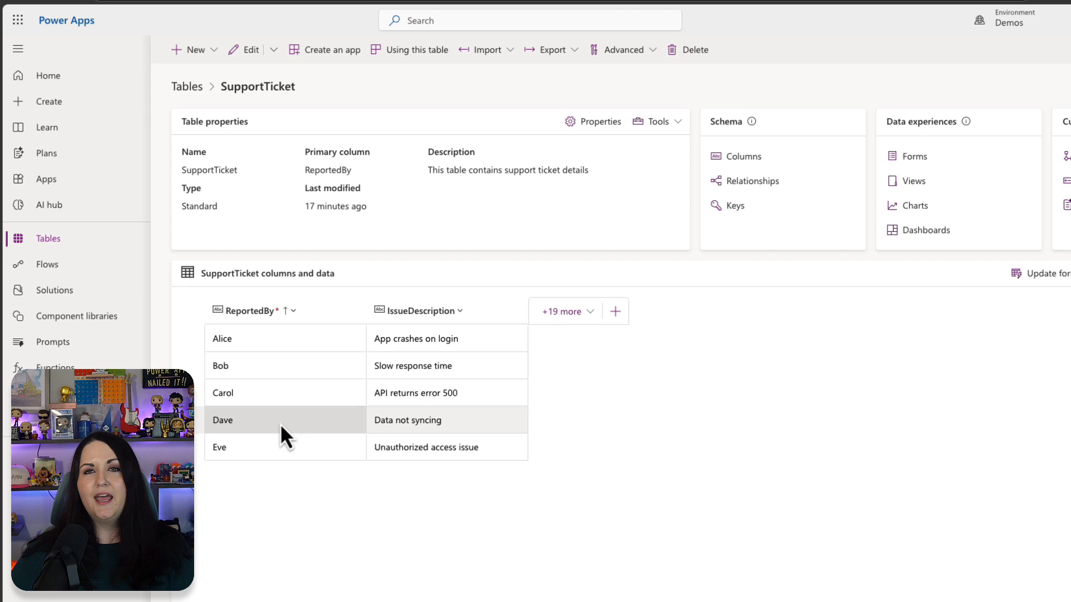
mouse_move(818, 396)
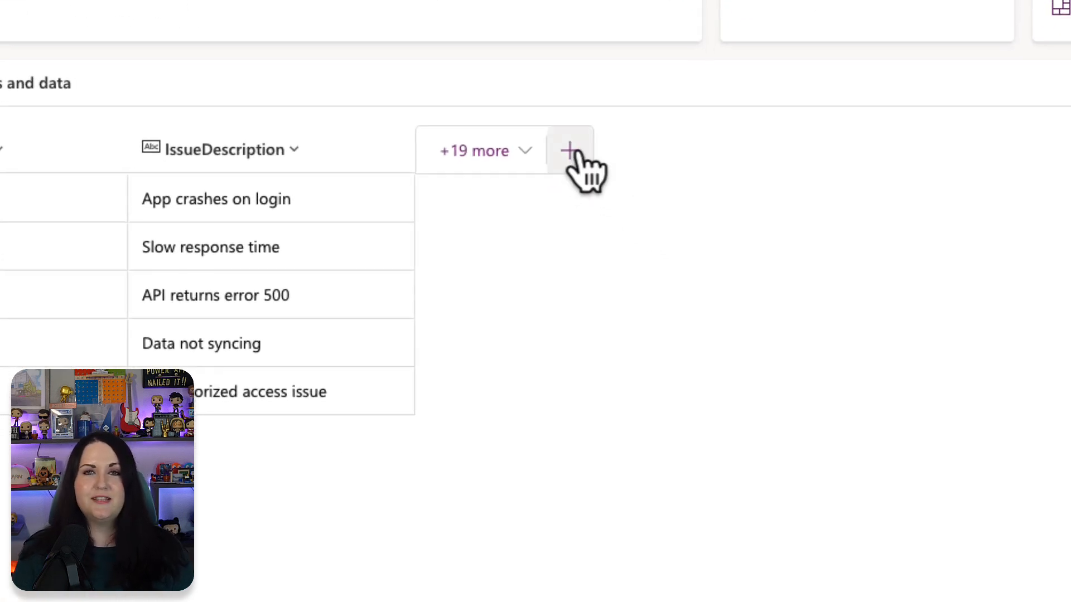
Step: Add a new column named Priority with the Prompt (Preview) data type
left_click(571, 151)
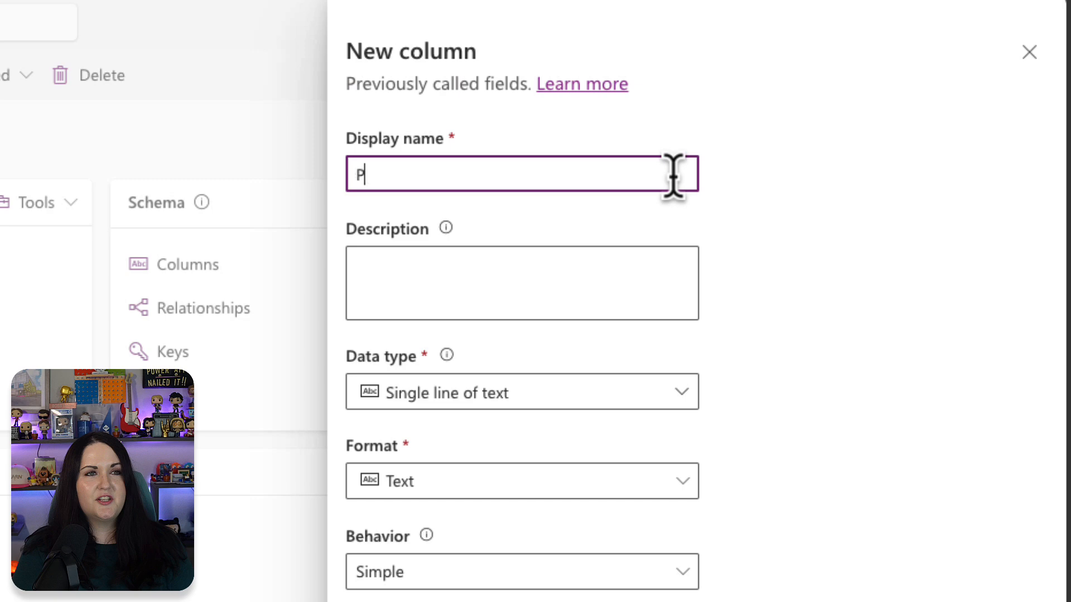
type("riority")
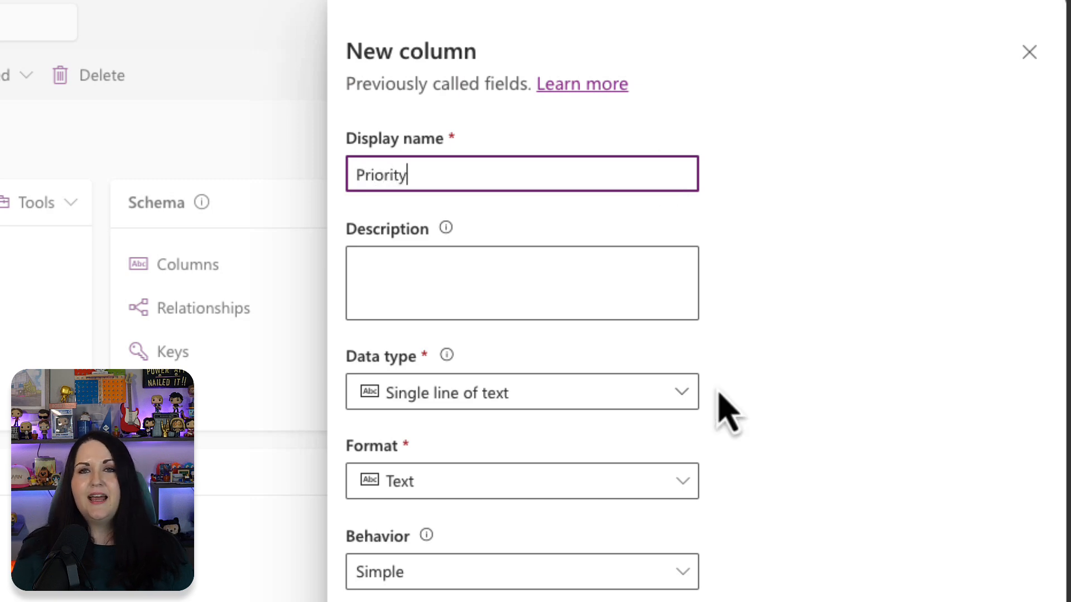
scroll("down", 3)
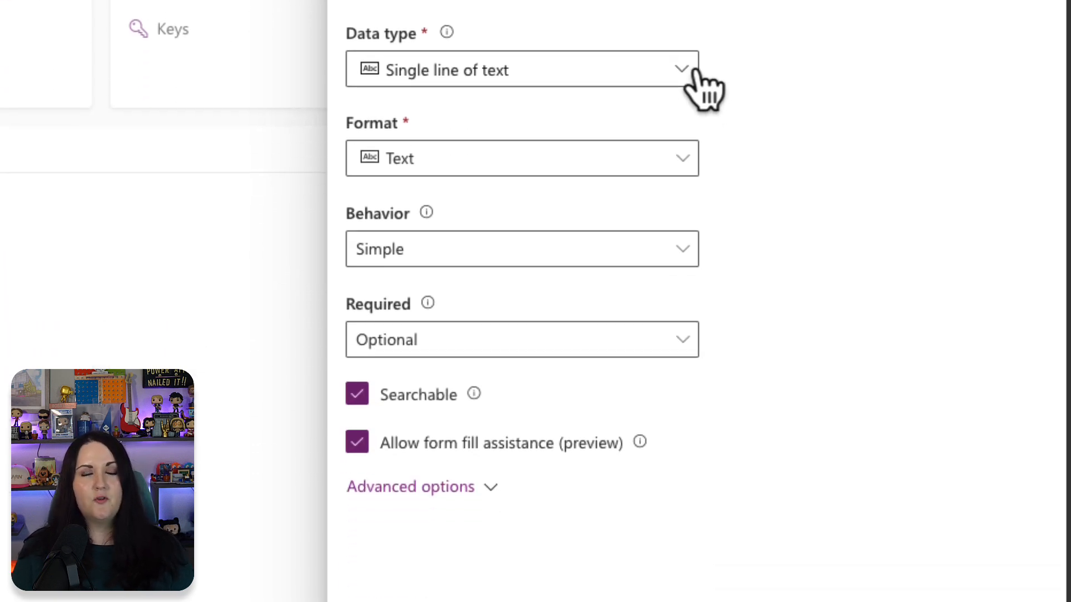
left_click(679, 69)
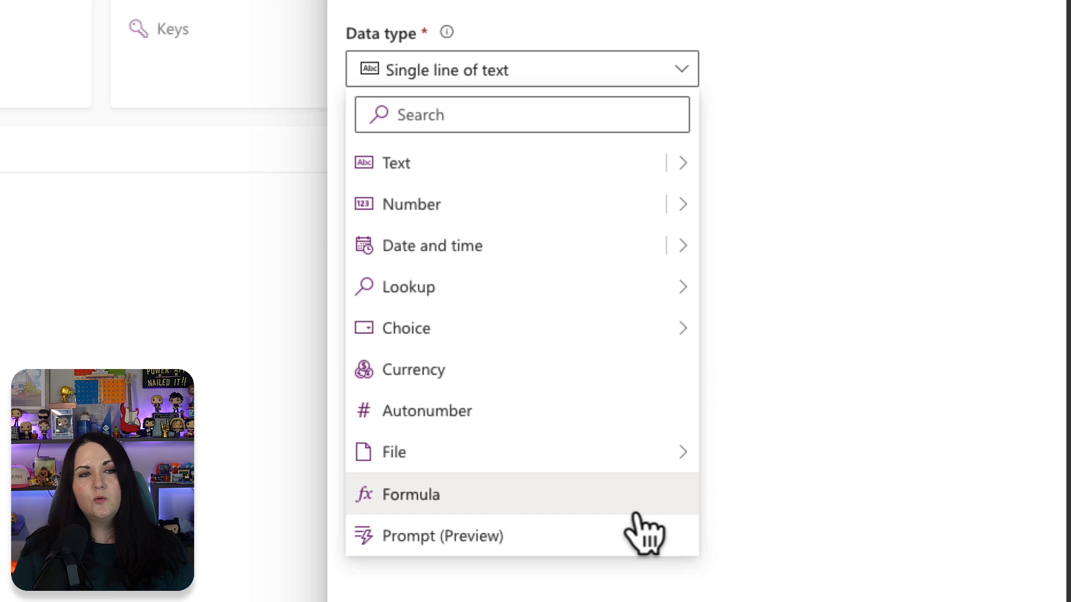
mouse_move(643, 537)
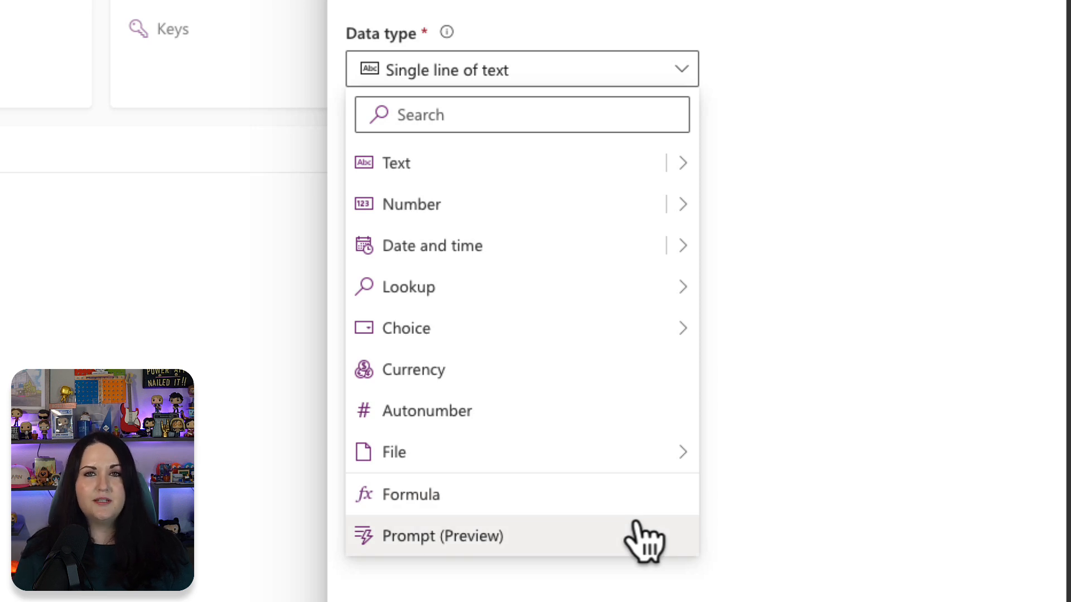
left_click(441, 535)
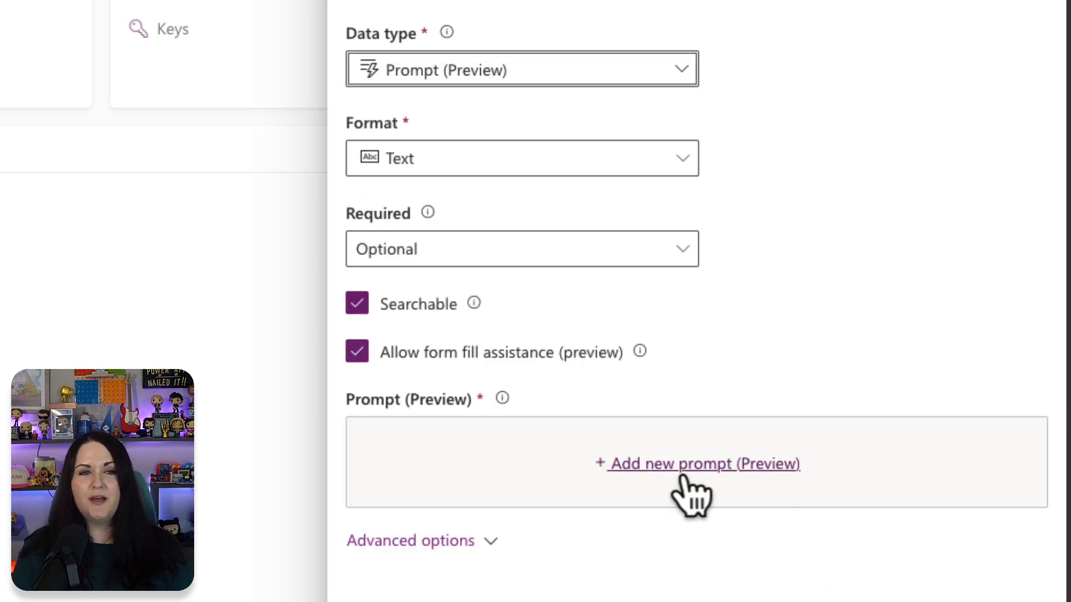
Step: Open the Priority column's prompt editor and clear the sample classification instructions
left_click(696, 464)
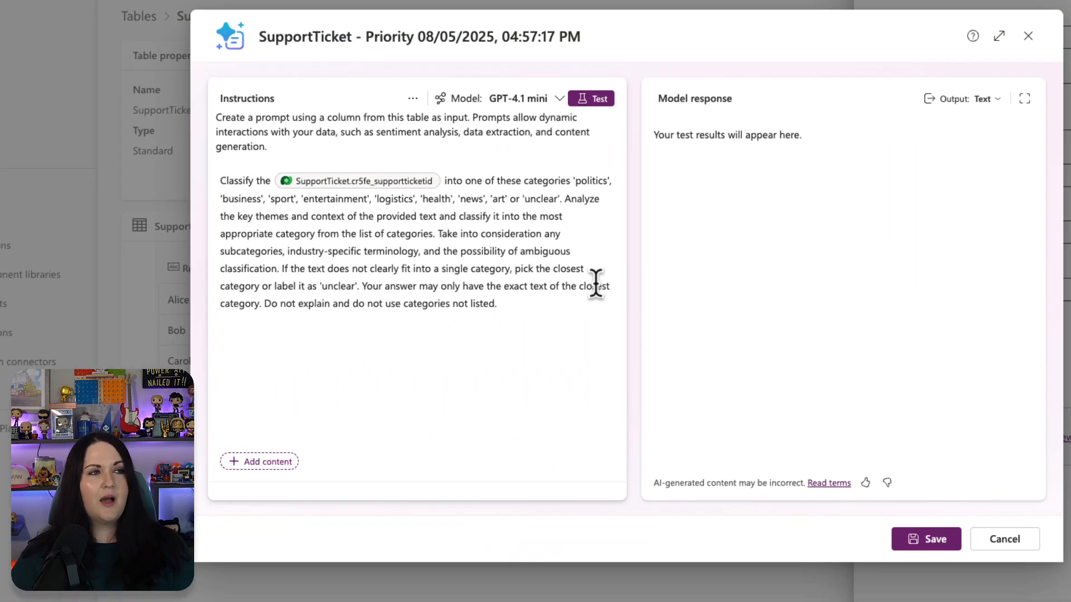
mouse_move(425, 114)
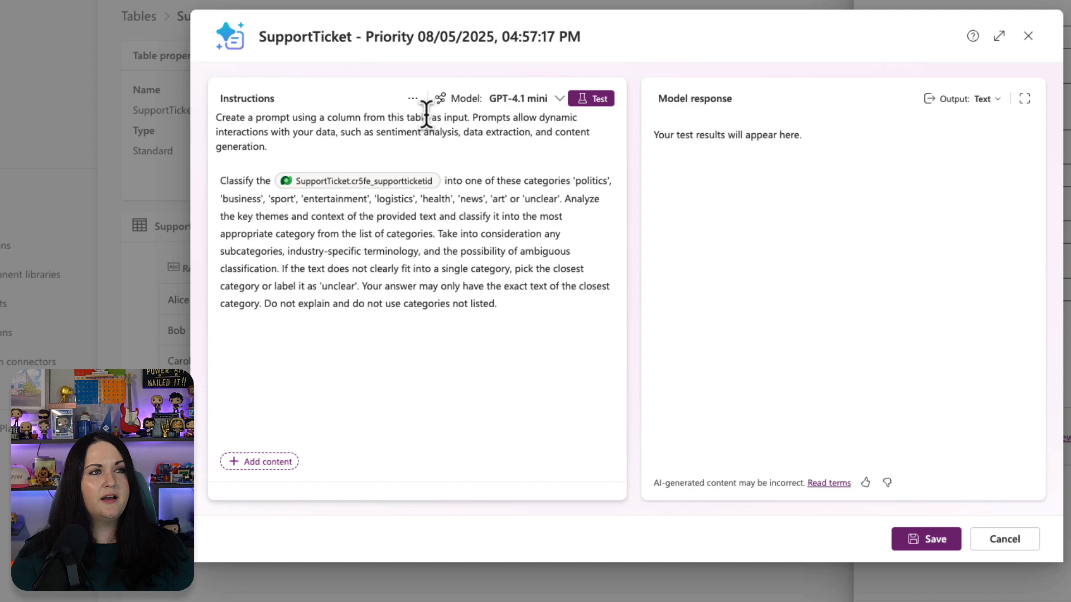
left_click(412, 98)
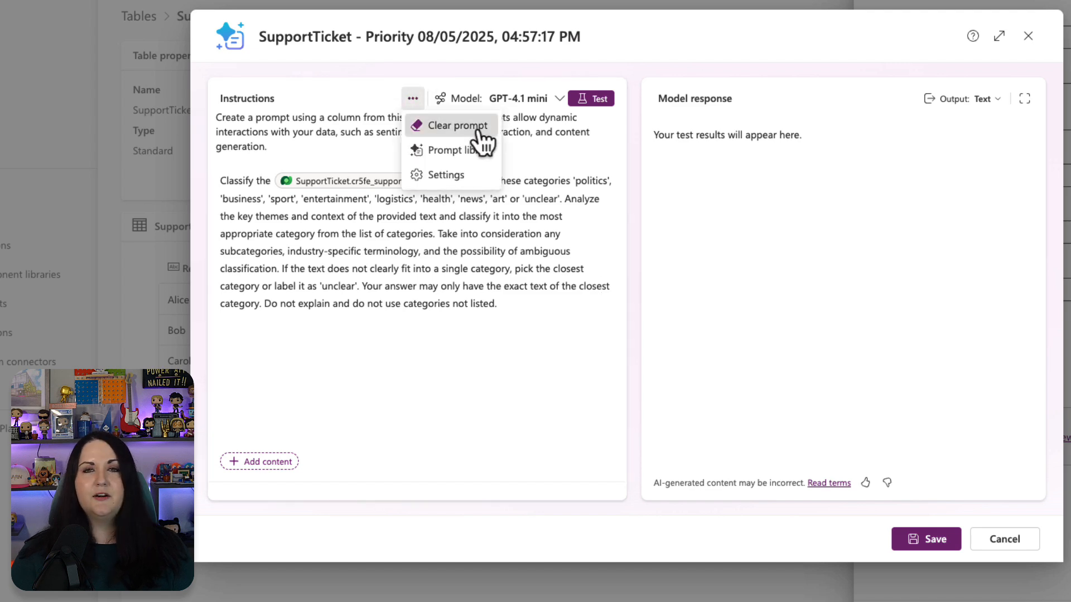
left_click(455, 126)
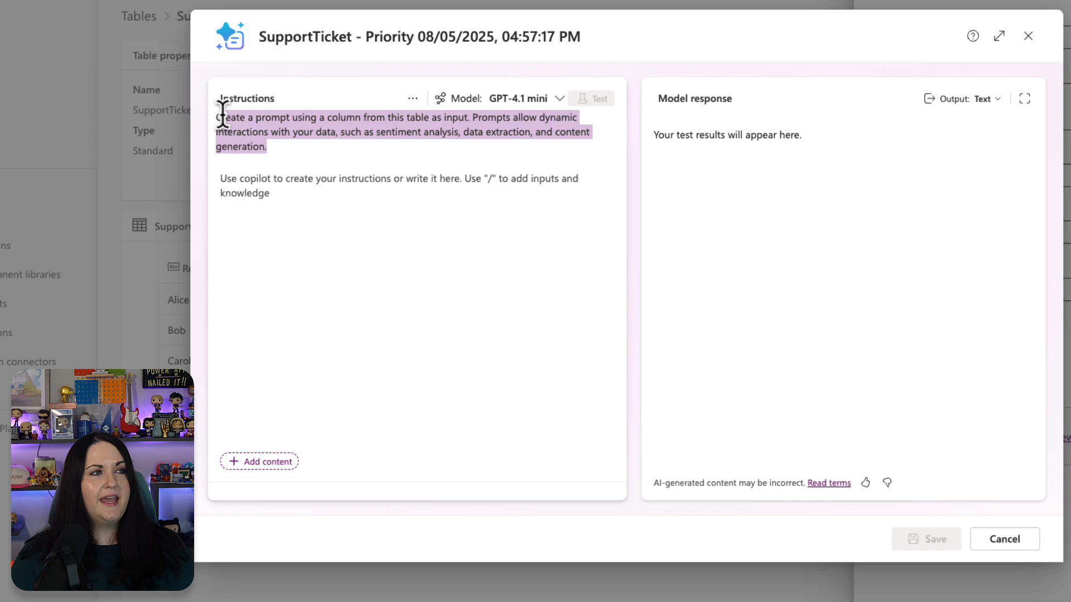
right_click(238, 129)
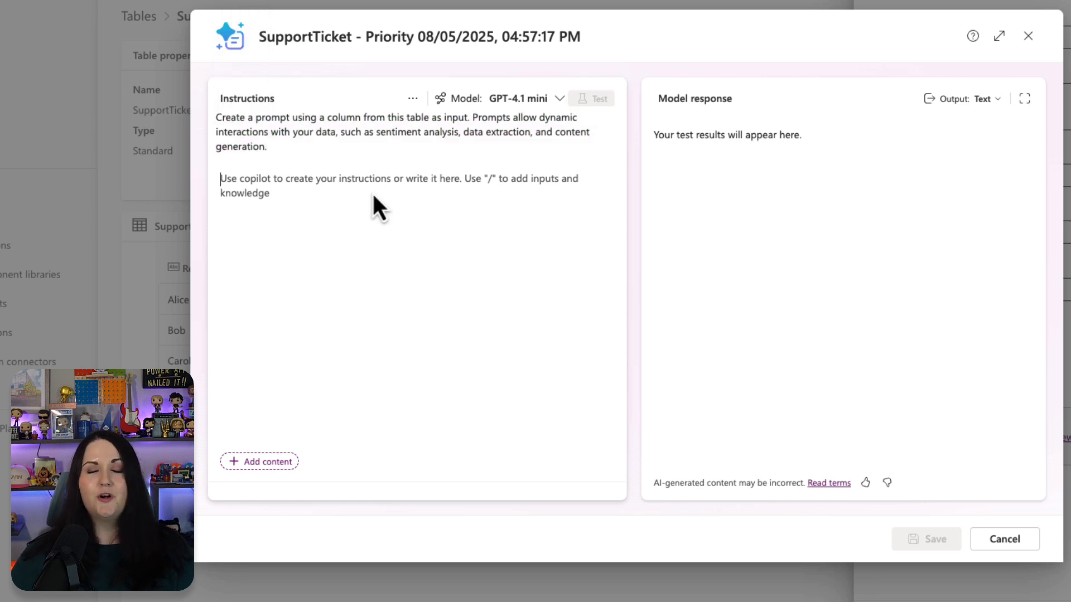
mouse_move(457, 206)
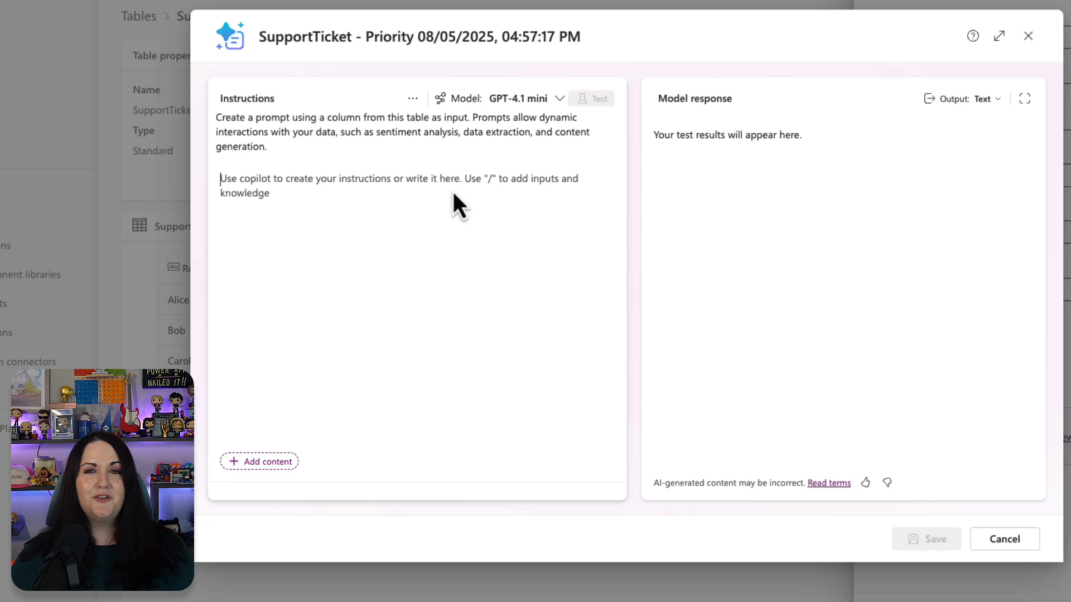
Step: Write instructions to classify IssueDescription as Critical, High, Medium or Low priority
type("Analyze this support issue: \"{IssueDescription}\". Classify the priority level (Critical/High/Medium/Low)")
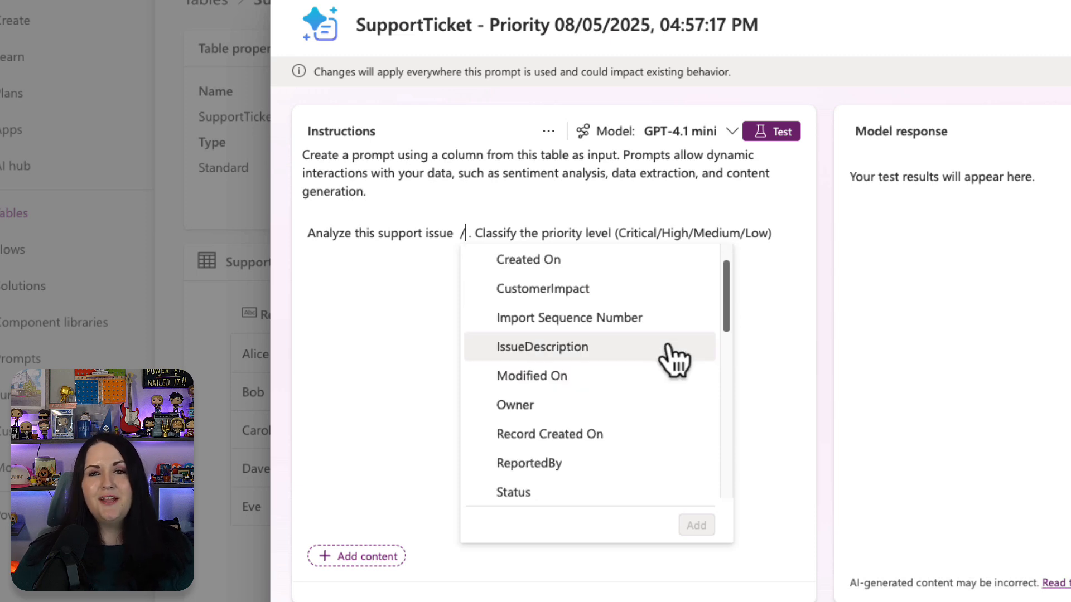
left_click(543, 347)
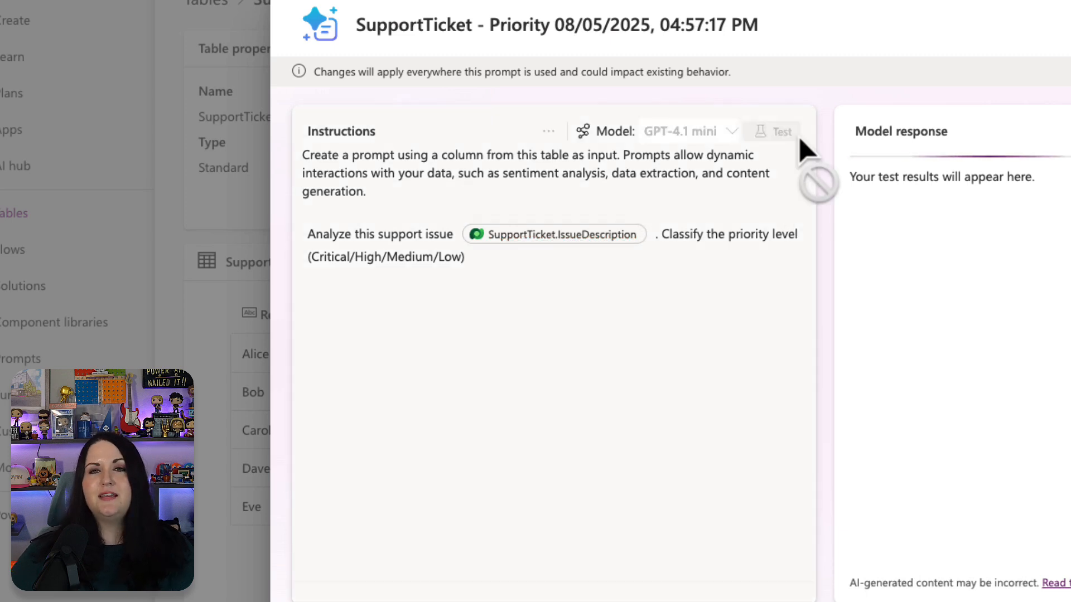
Step: Test the prompt and append "Do not include anything except the priority level"
left_click(771, 132)
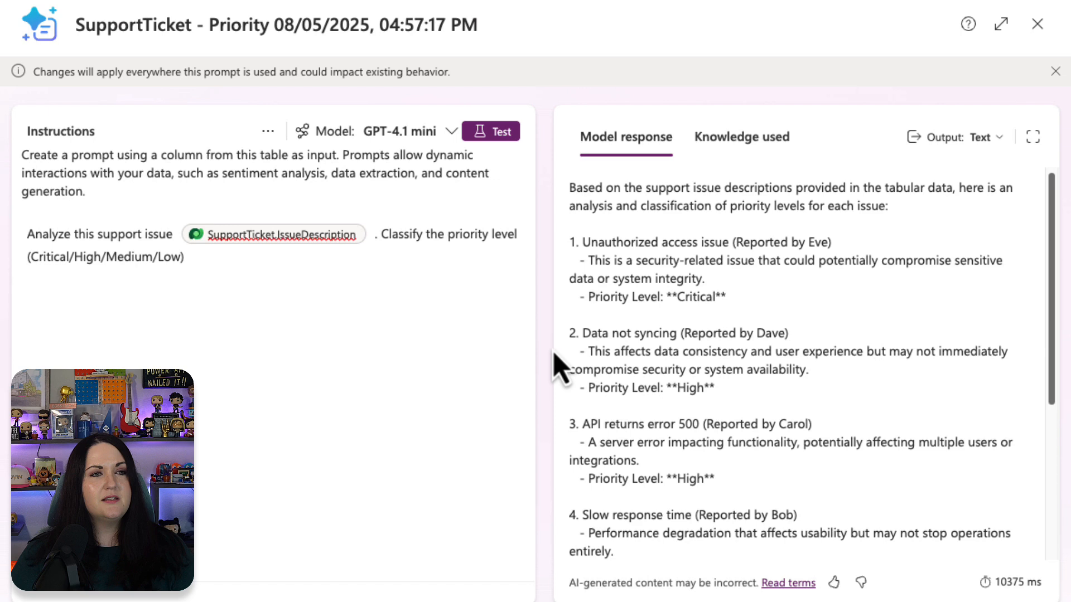
mouse_move(1009, 416)
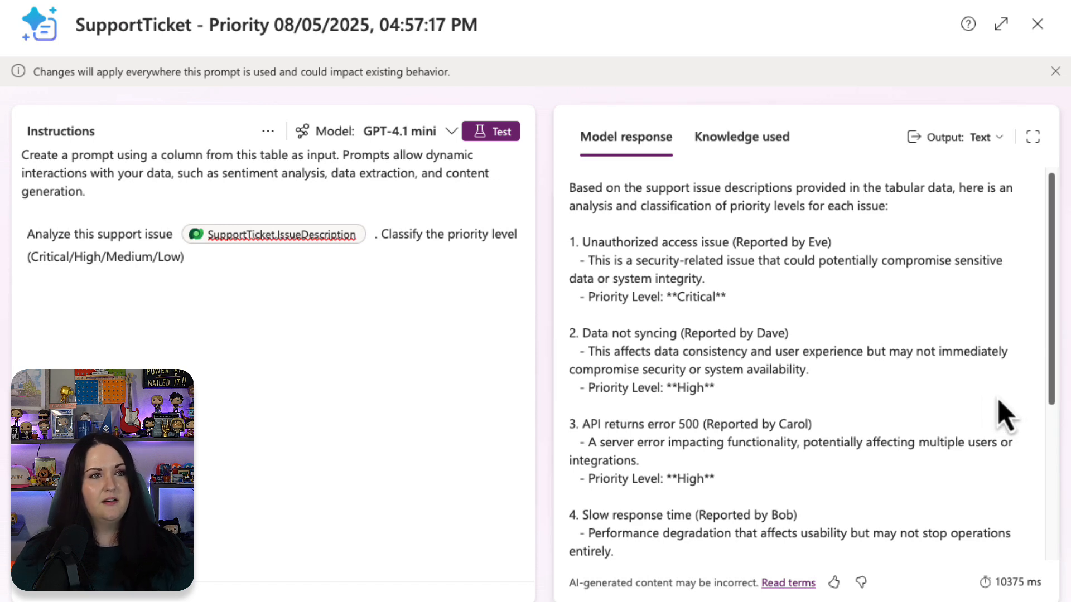
mouse_move(901, 344)
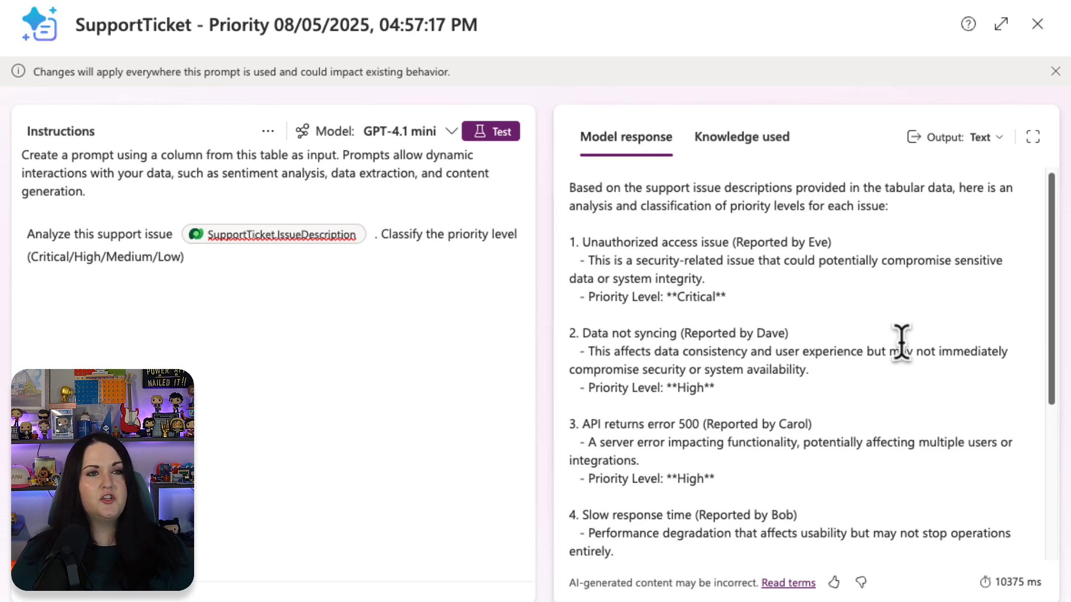
scroll("down", 3)
type(". Do")
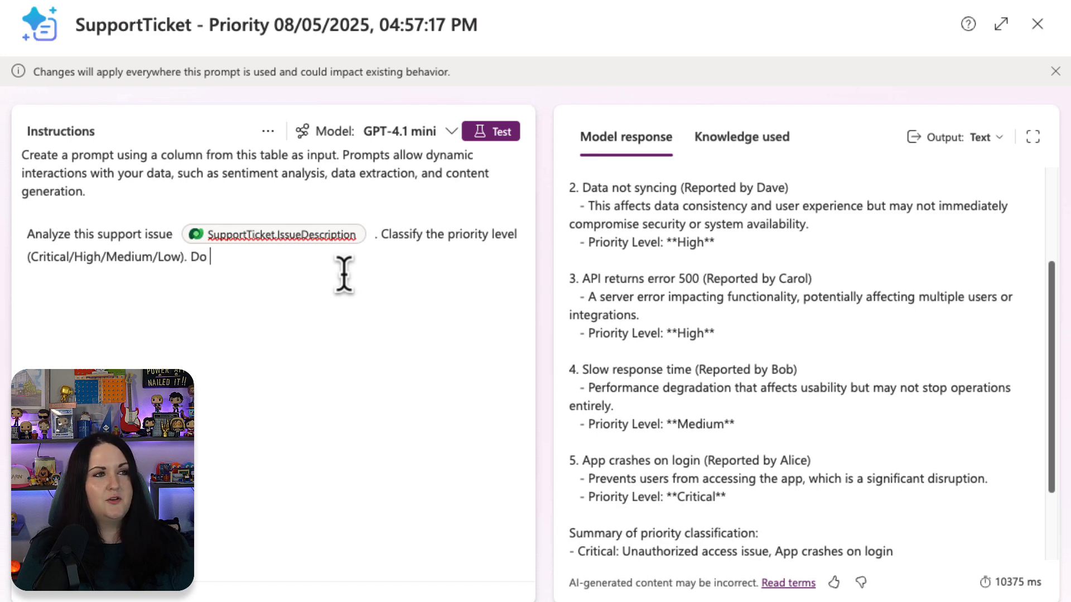
type("not include anything")
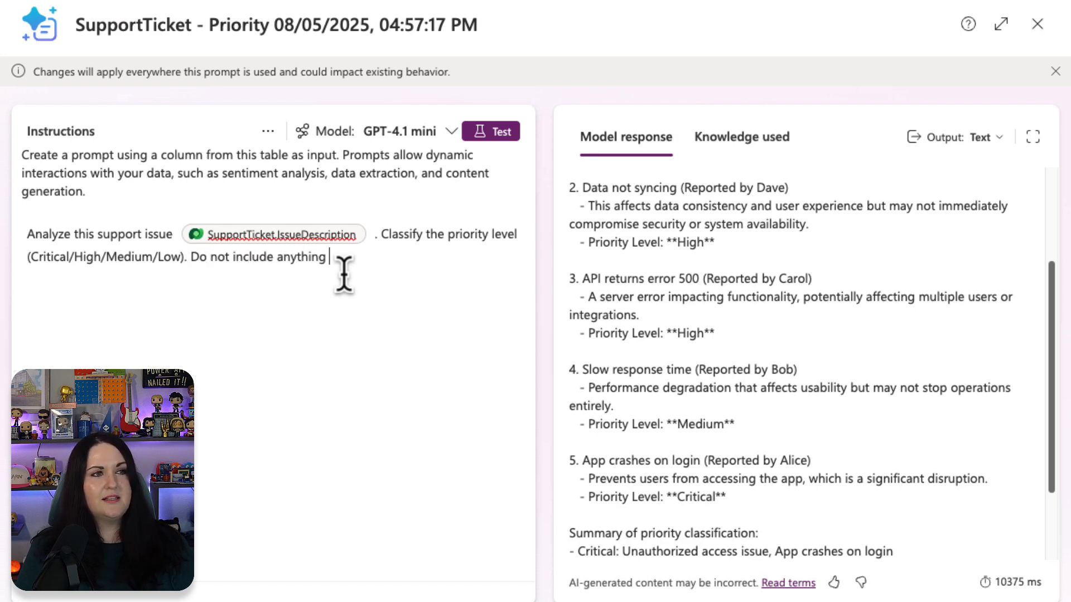
type("except the priority level")
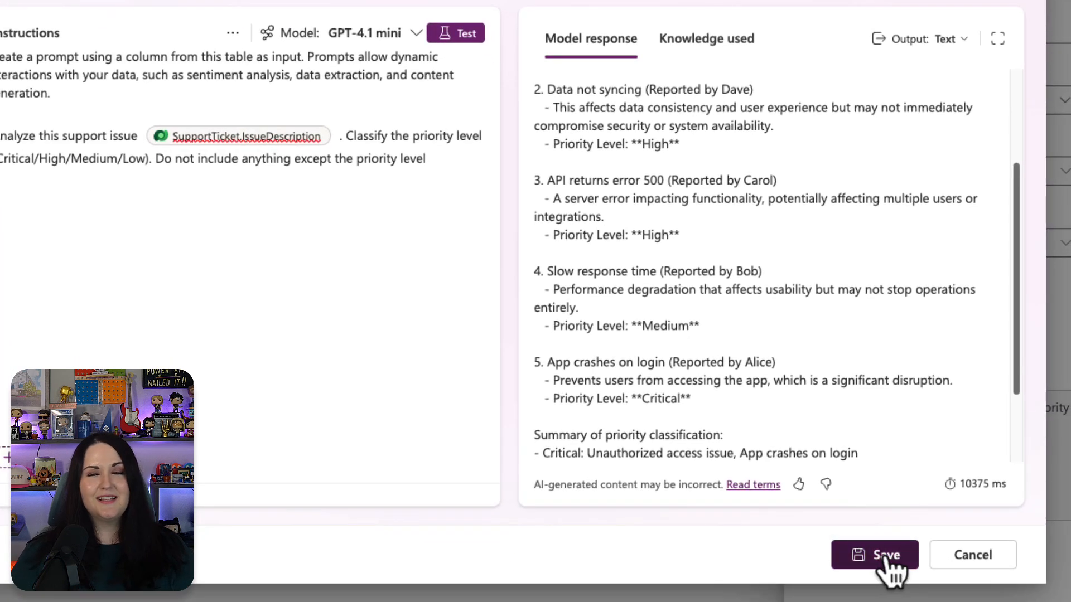
Step: Save the prompt and the new Priority column on the SupportTicket table
left_click(874, 555)
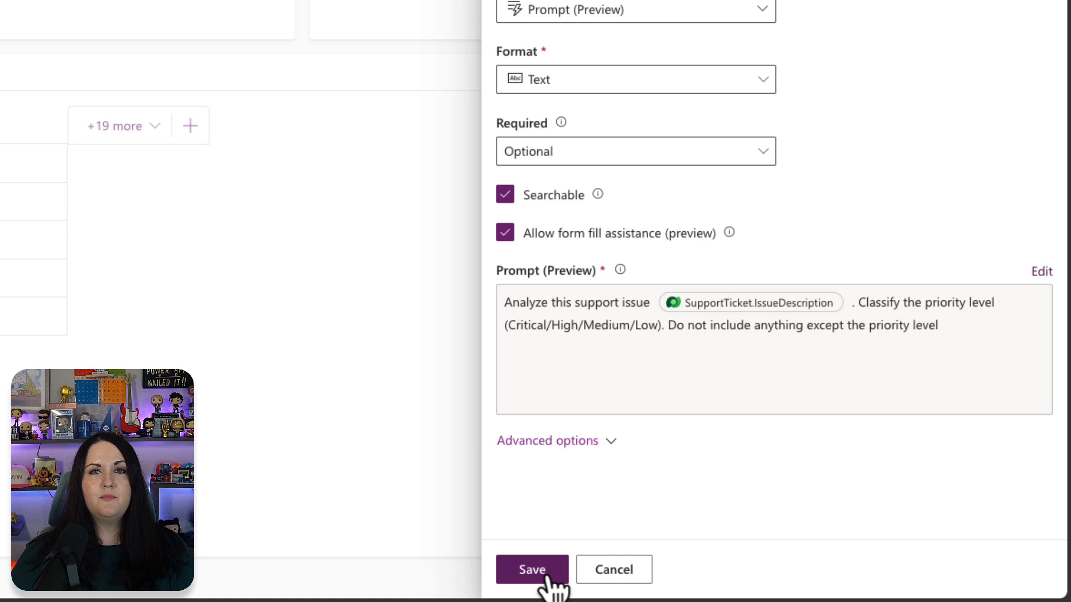
left_click(532, 569)
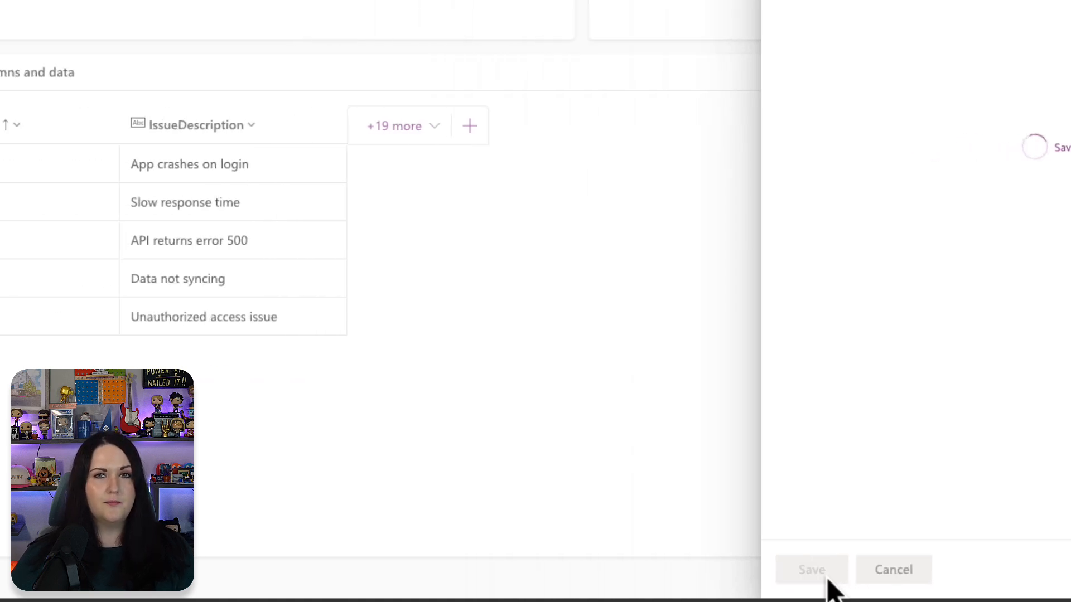
left_click(811, 570)
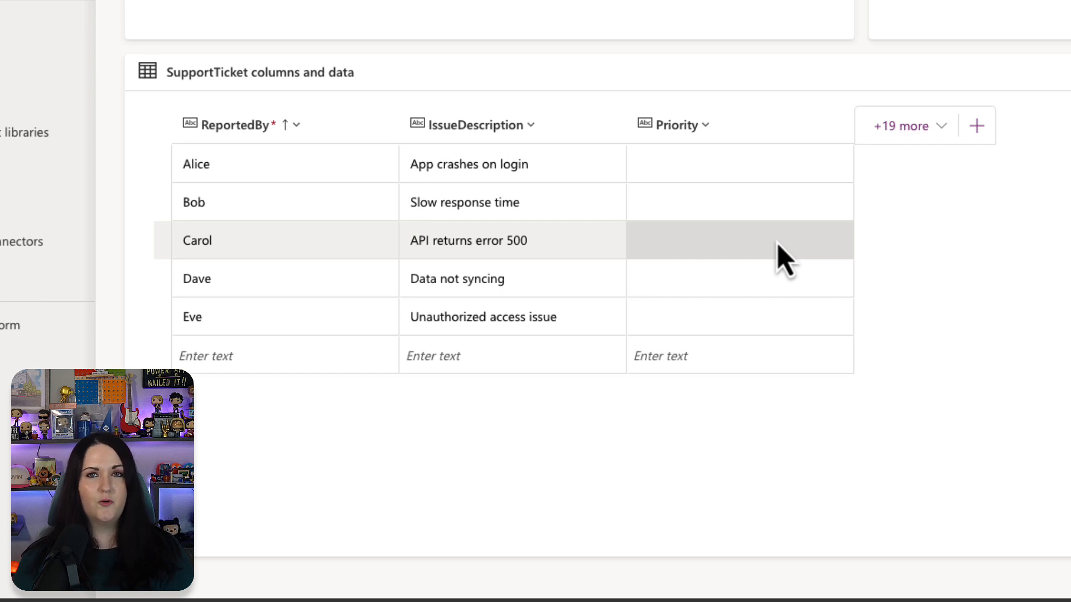
mouse_move(905, 242)
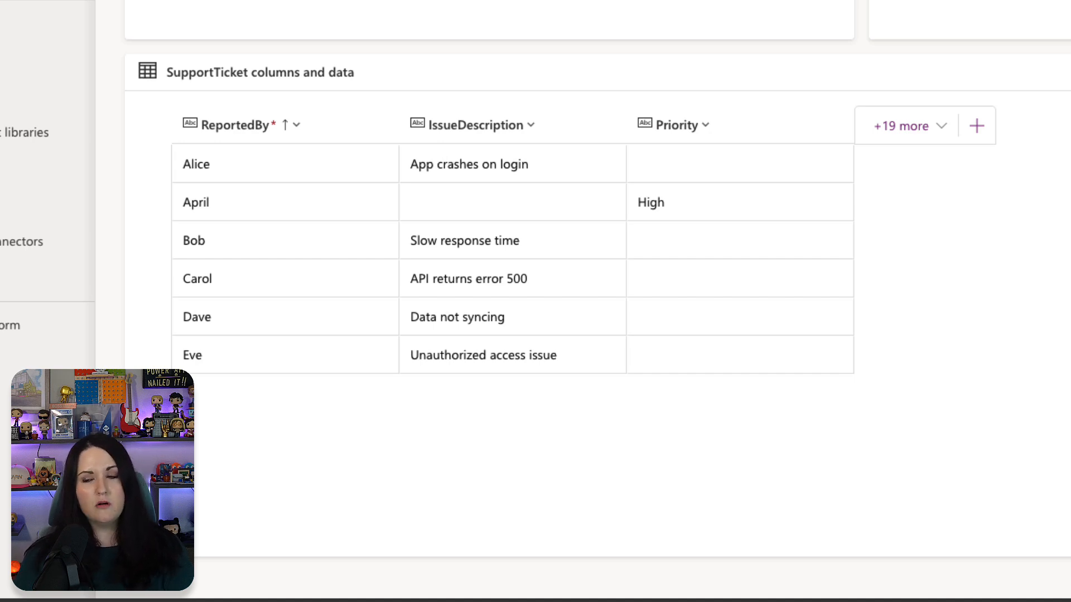
Step: Add April's ticket "Blue screen of death!! Help!!" and commit it so Priority generates as Critical
scroll("up", 3)
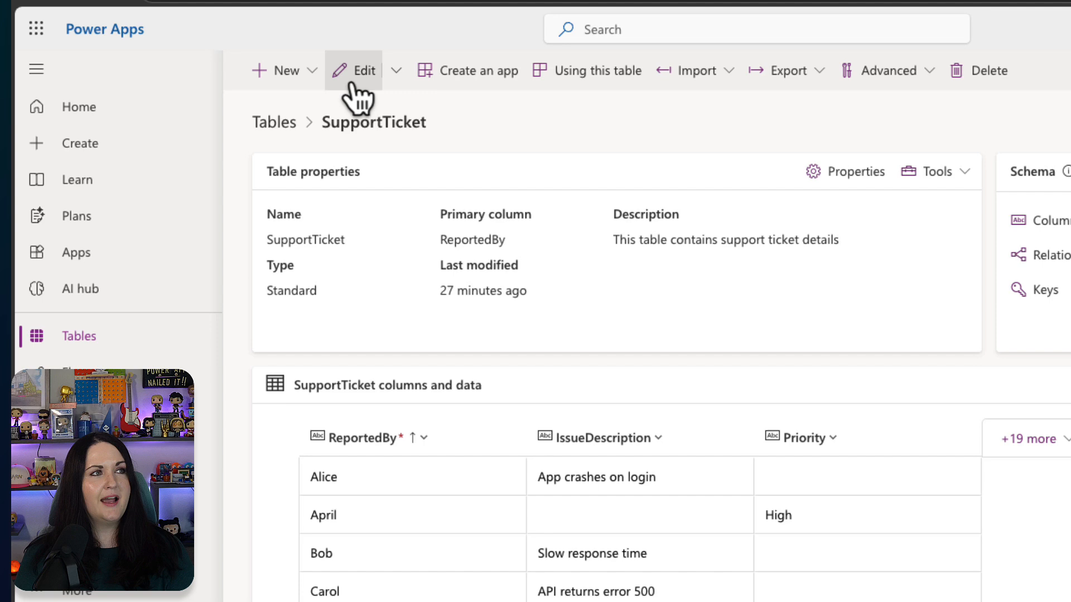
left_click(353, 70)
type("Blue screen of deat")
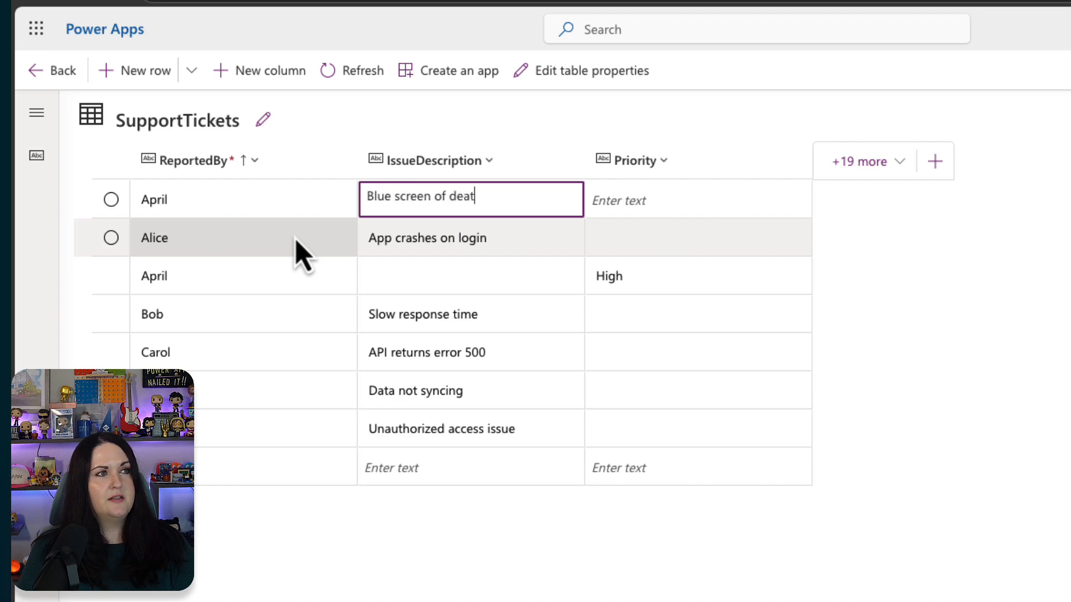
type("h!! Help!!")
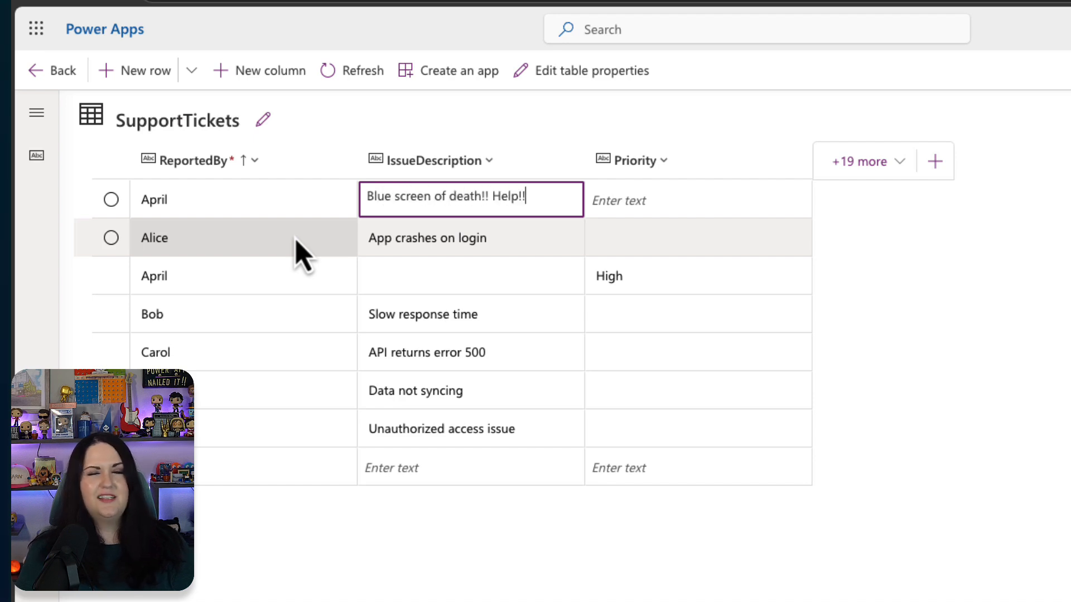
left_click(697, 200)
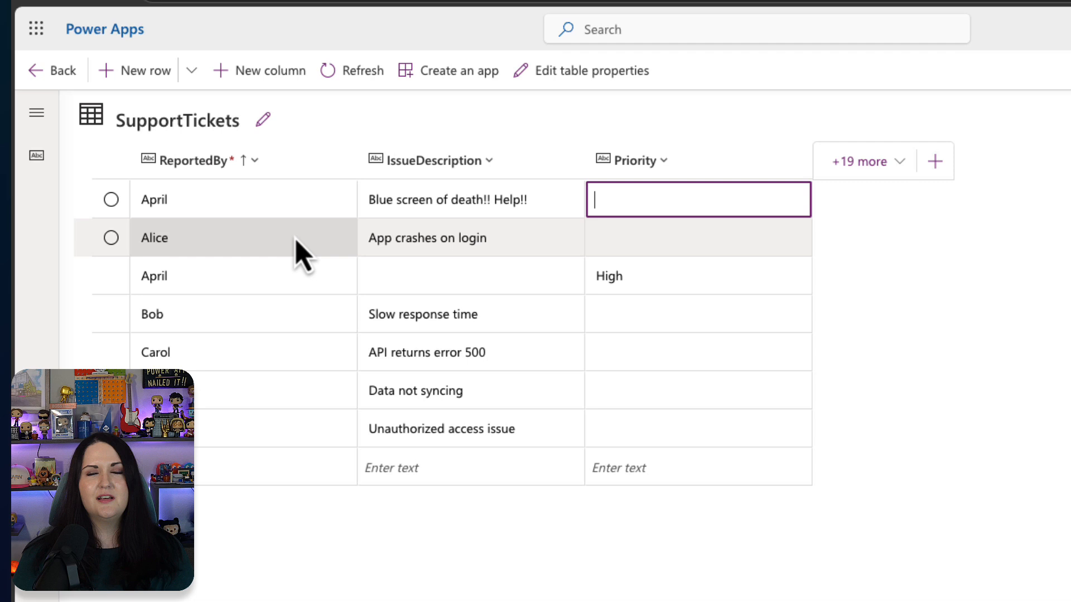
left_click(697, 238)
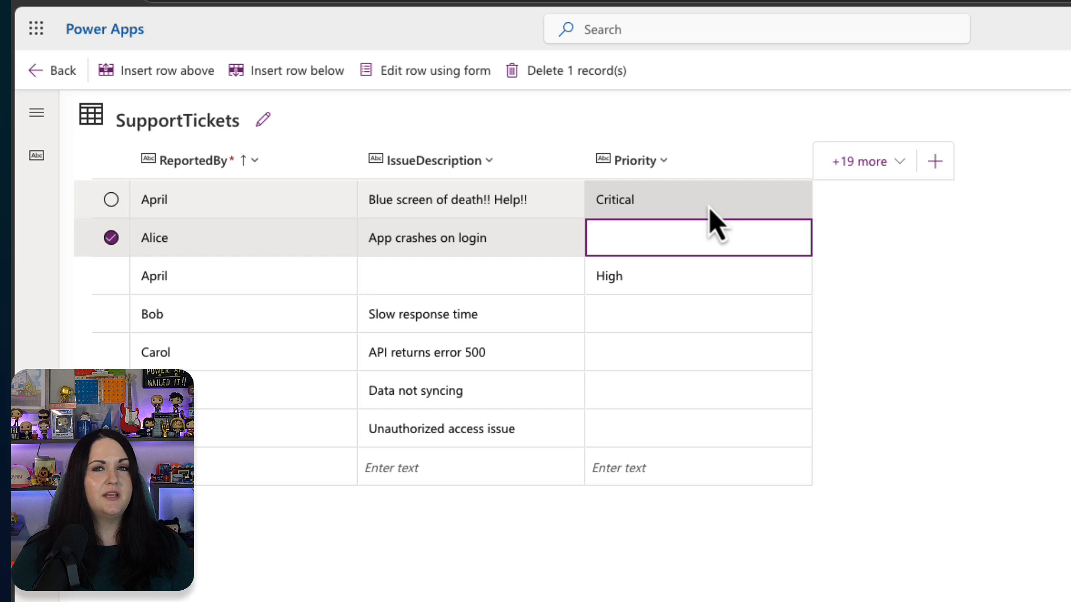
mouse_move(717, 229)
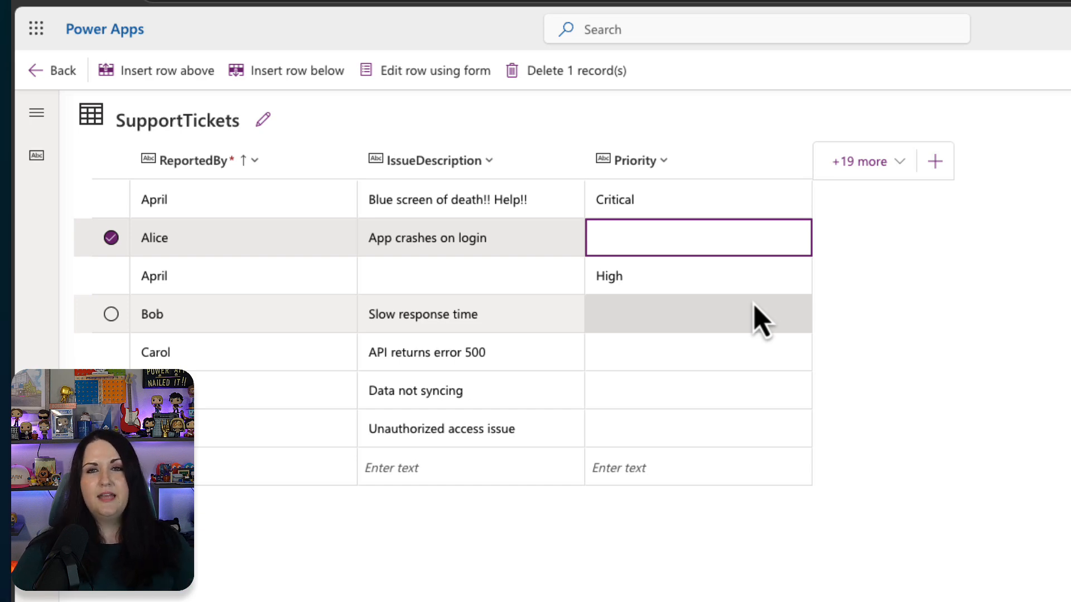
mouse_move(805, 372)
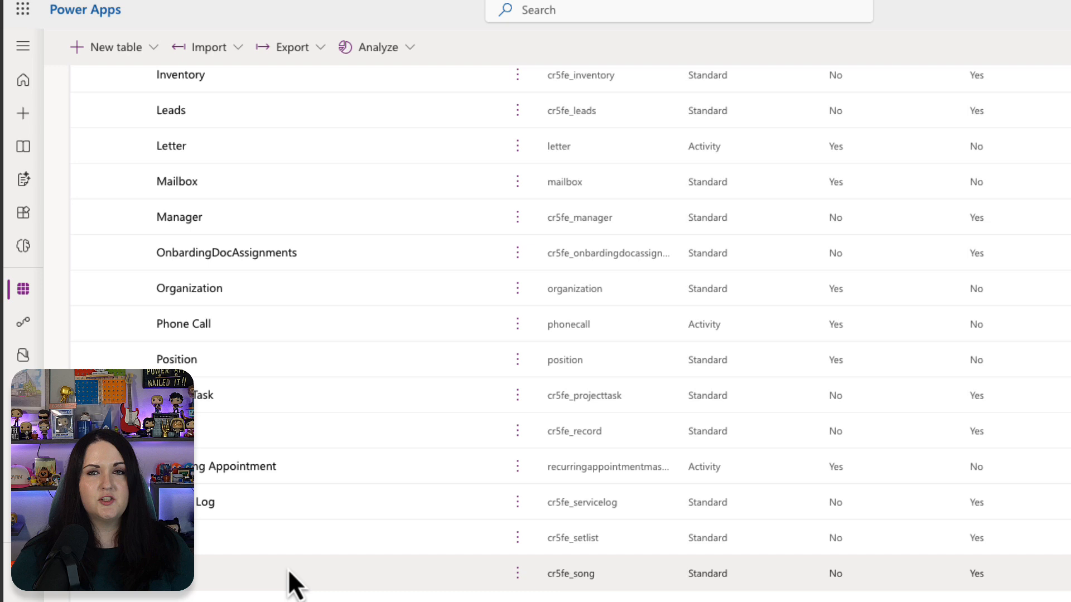
mouse_move(205, 395)
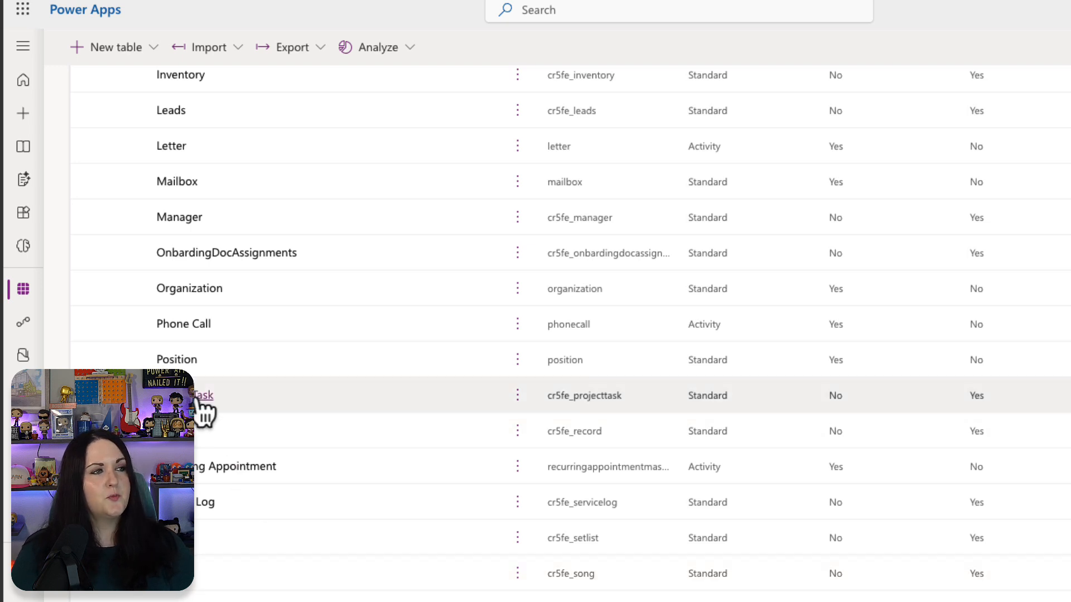
Step: Open the ProjectTask table from the Tables list
left_click(202, 395)
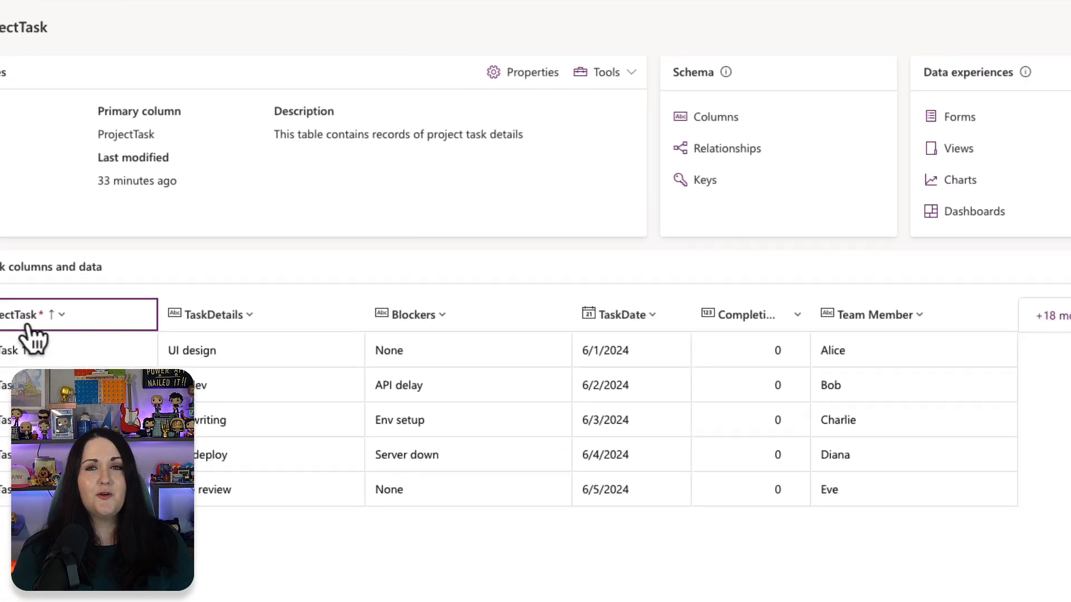
scroll("down", 3)
type("Summary")
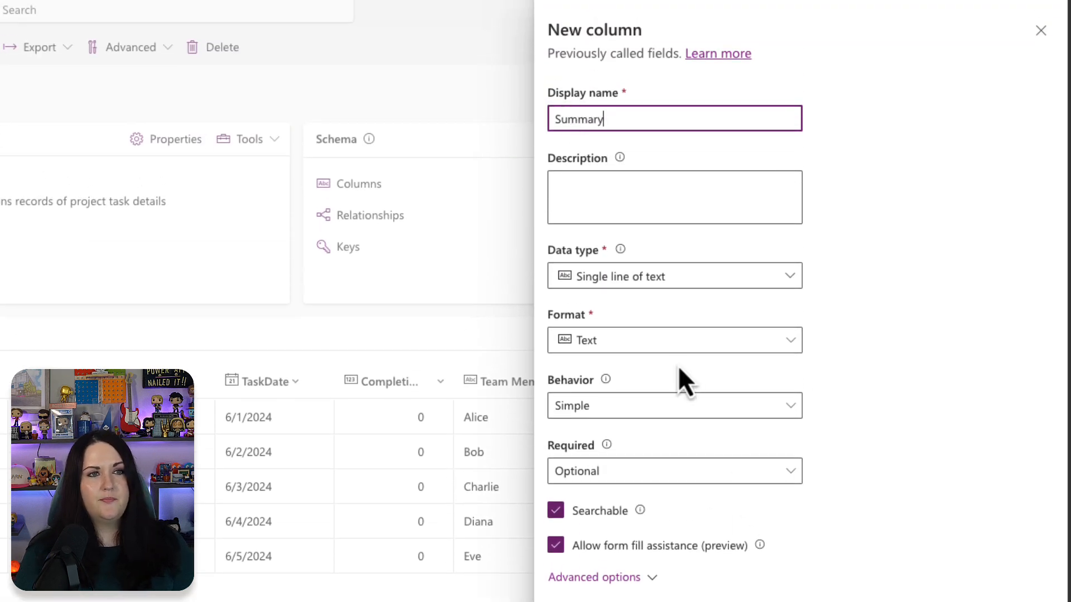
Step: Set the Summary column to Prompt (Preview) and start its new prompt
left_click(674, 275)
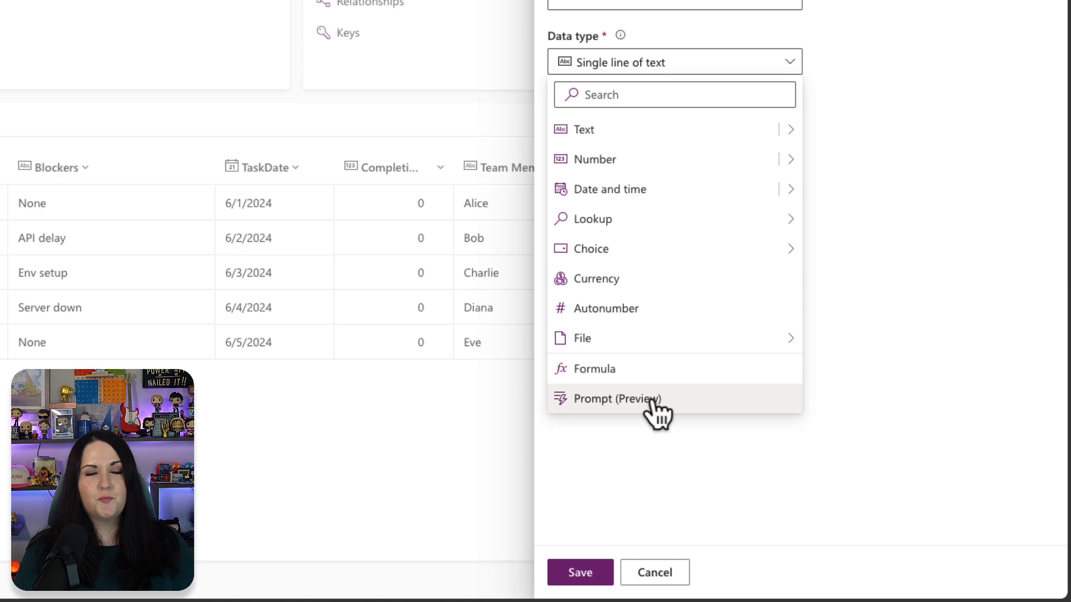
left_click(617, 399)
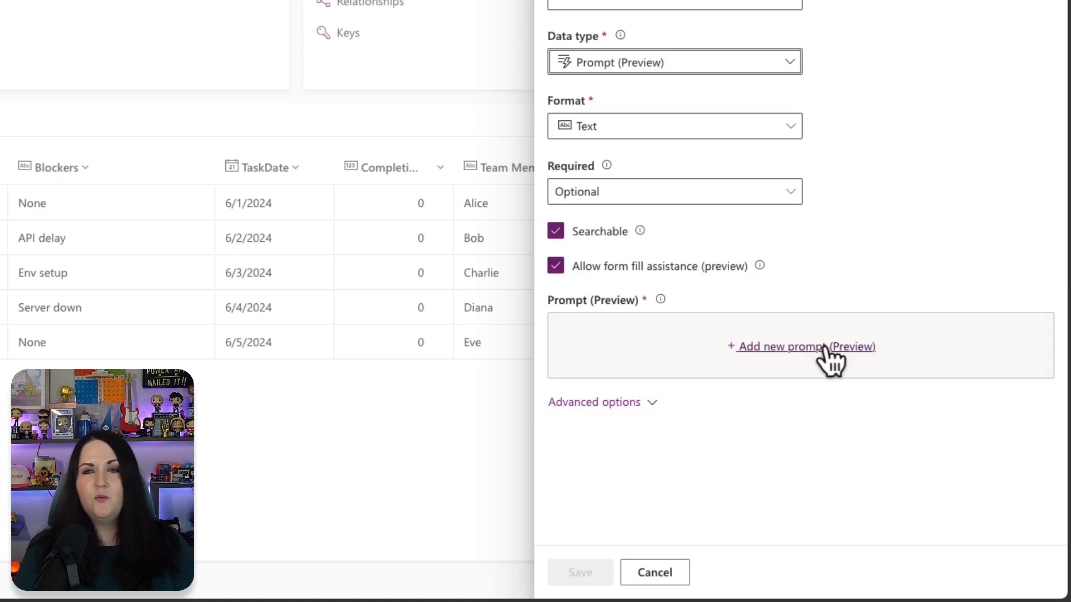
left_click(805, 345)
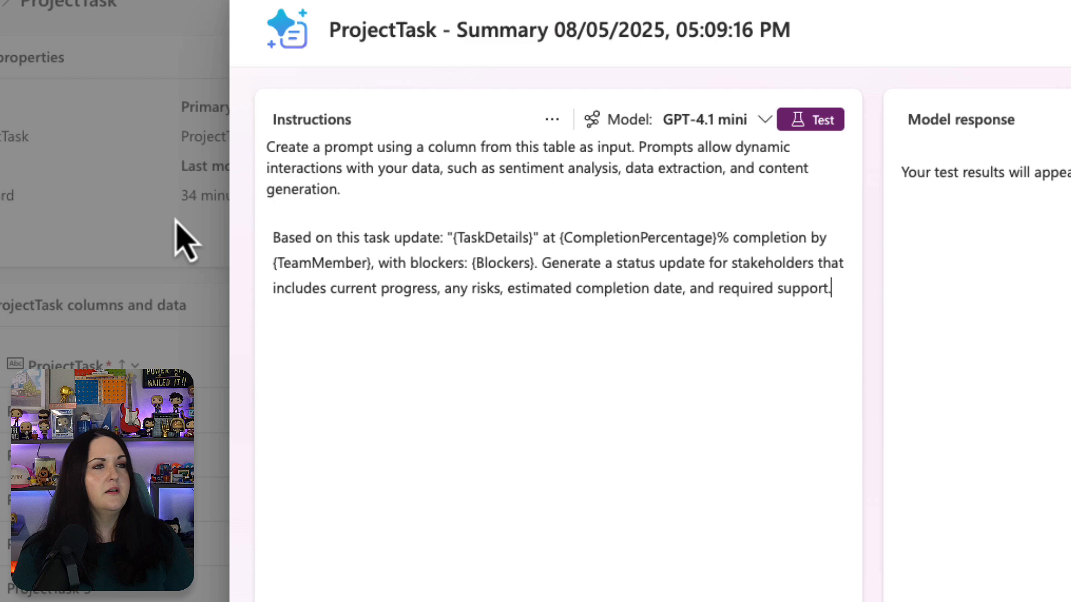
mouse_move(540, 241)
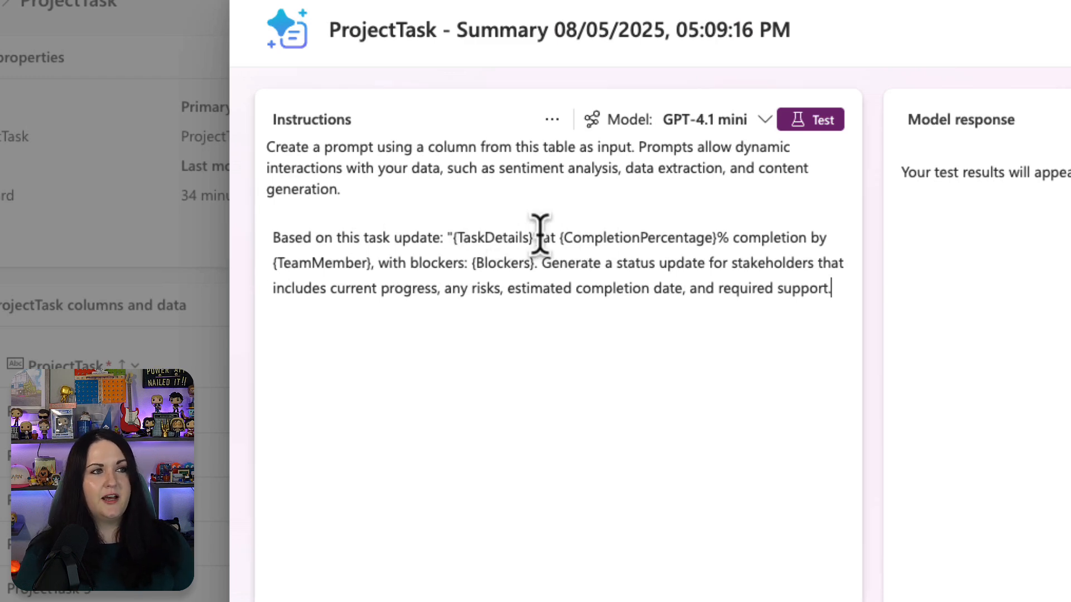
Step: Replace the TaskDetails placeholder with a ProjectTask > TaskDetails column reference via the / picker
double_click(491, 237)
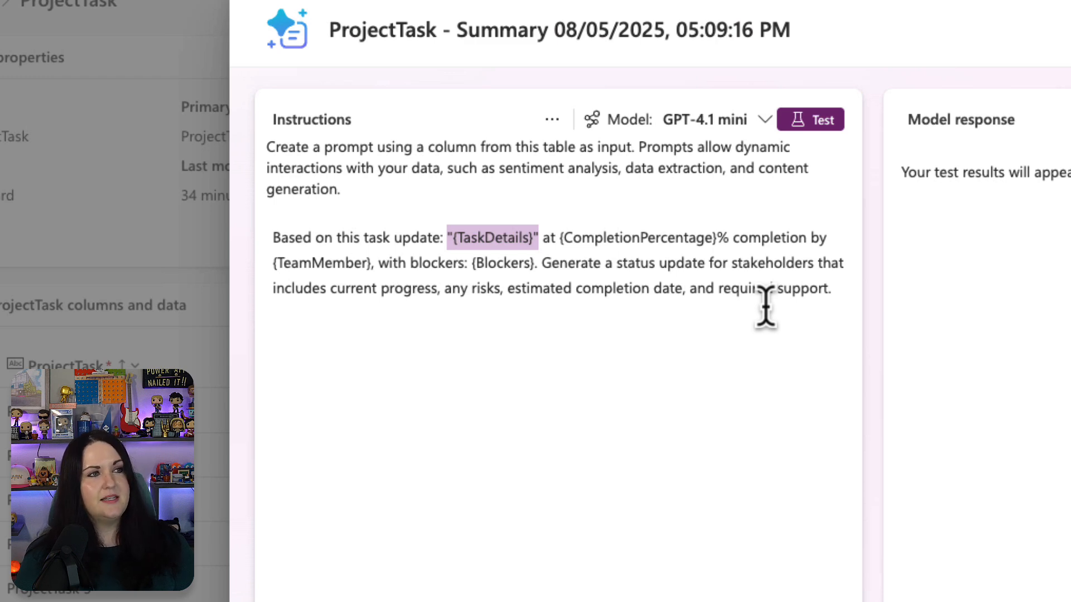
type("/")
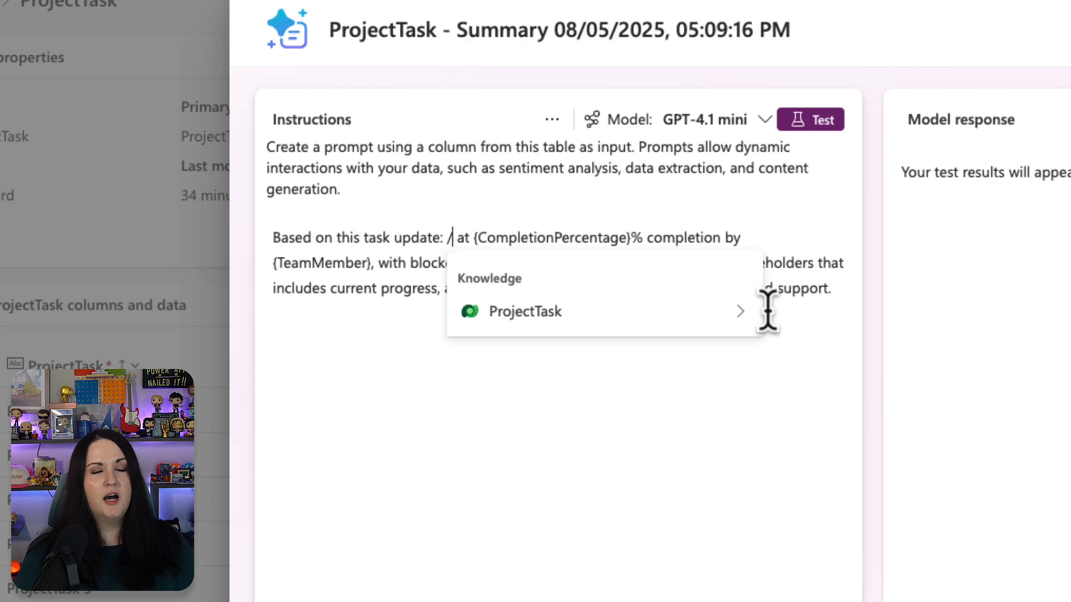
left_click(525, 311)
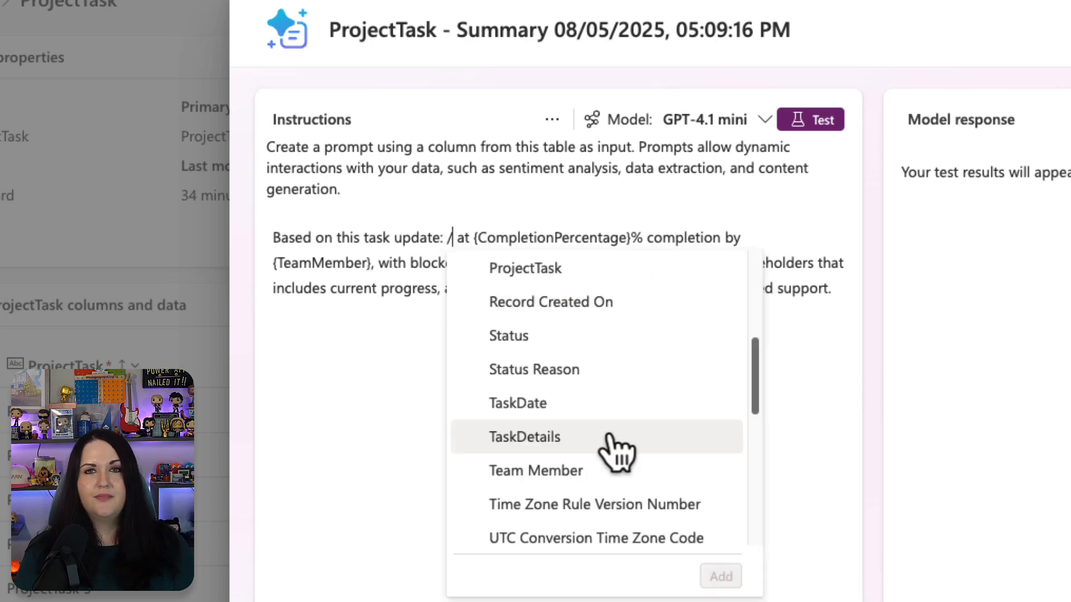
left_click(524, 437)
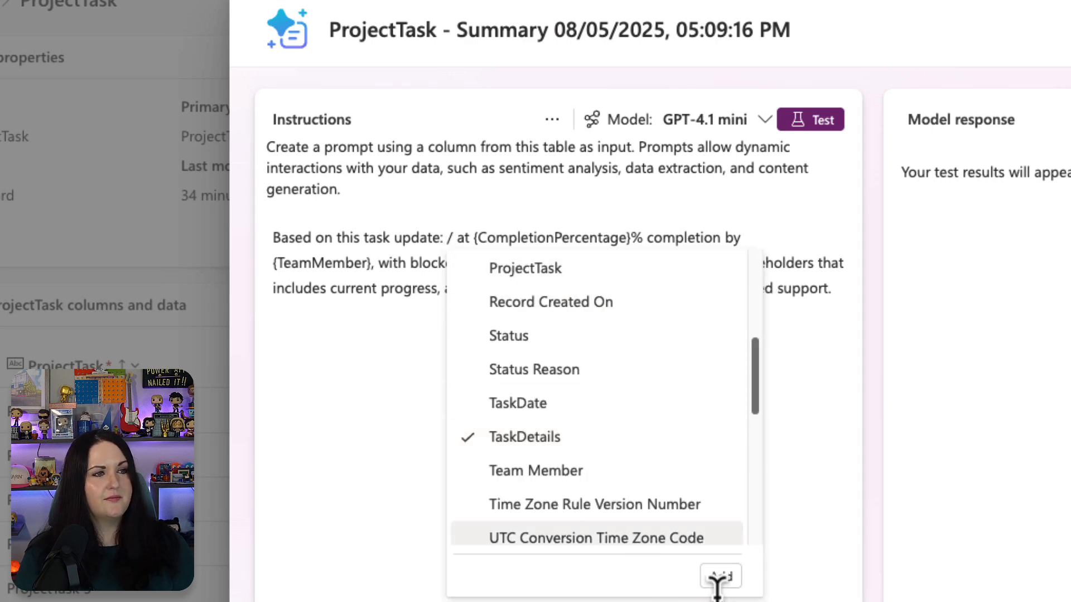
left_click(525, 436)
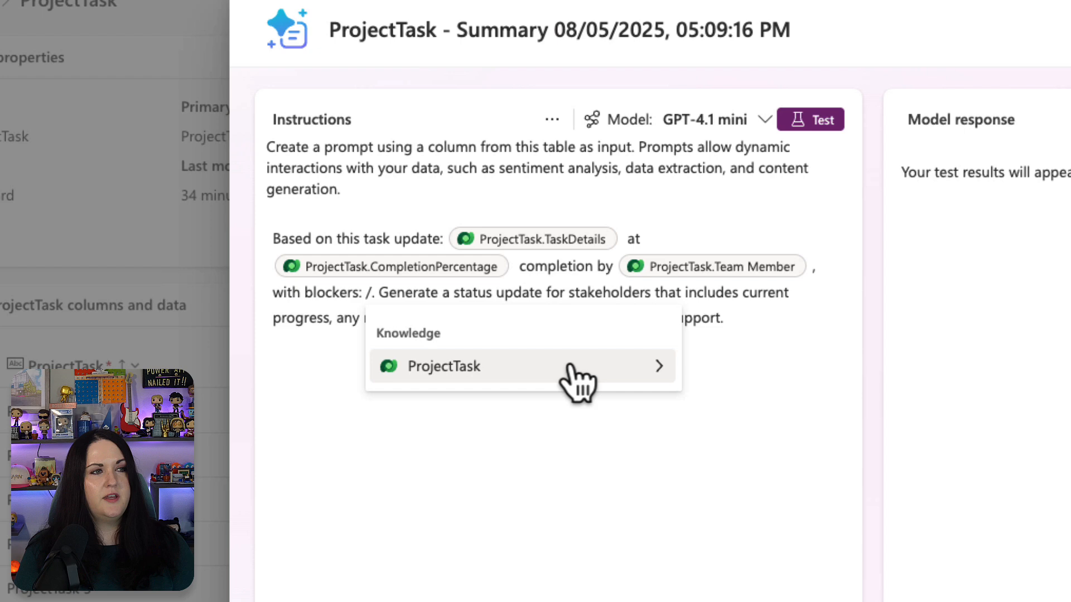
left_click(446, 366)
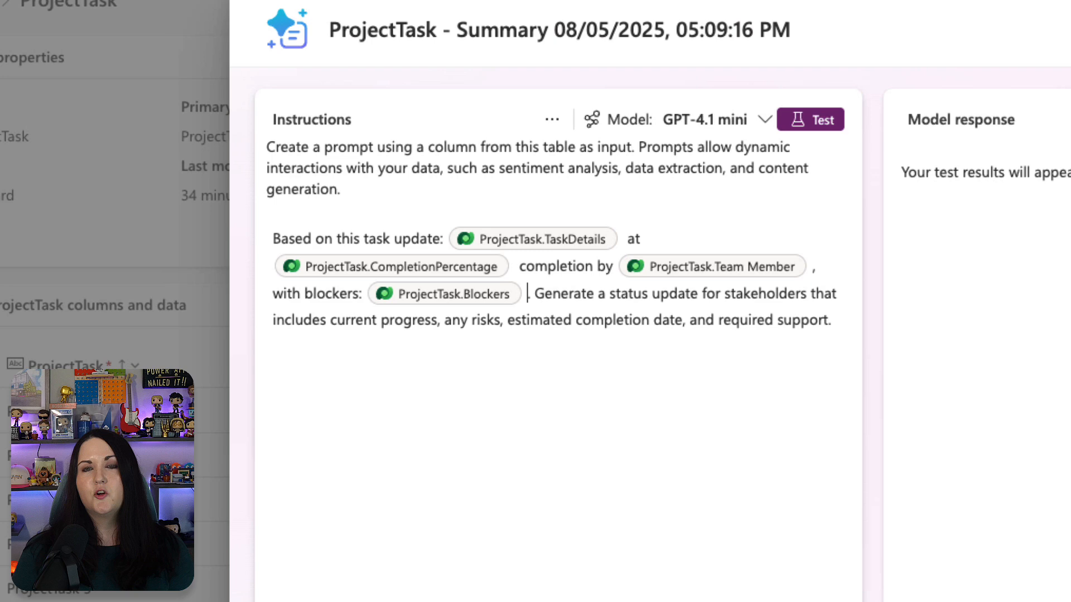
mouse_move(823, 119)
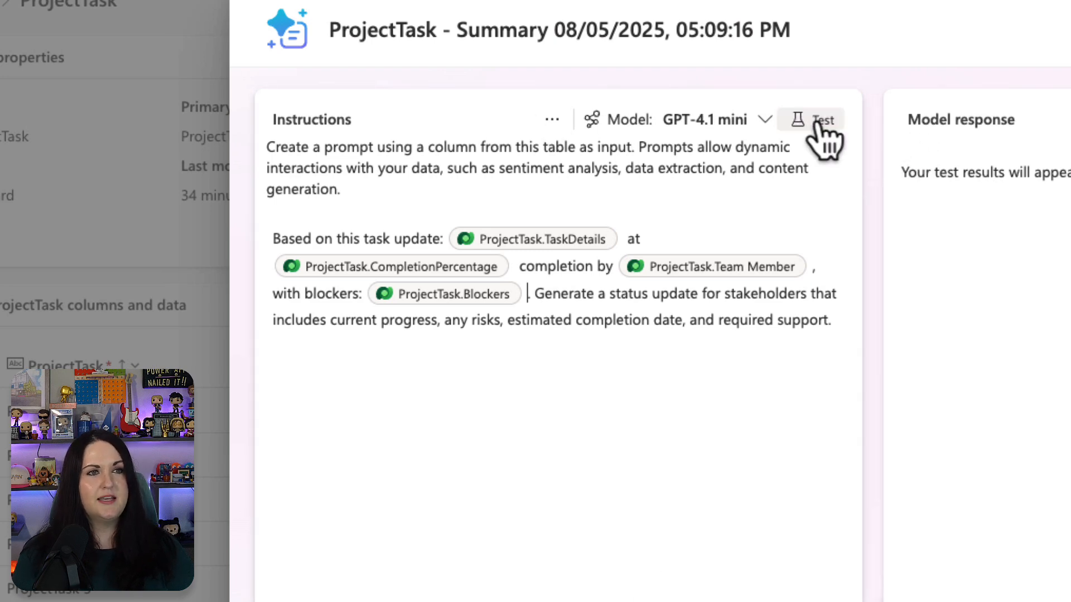
Step: Test the prompt and review the generated stakeholder status update in the Model response
left_click(811, 119)
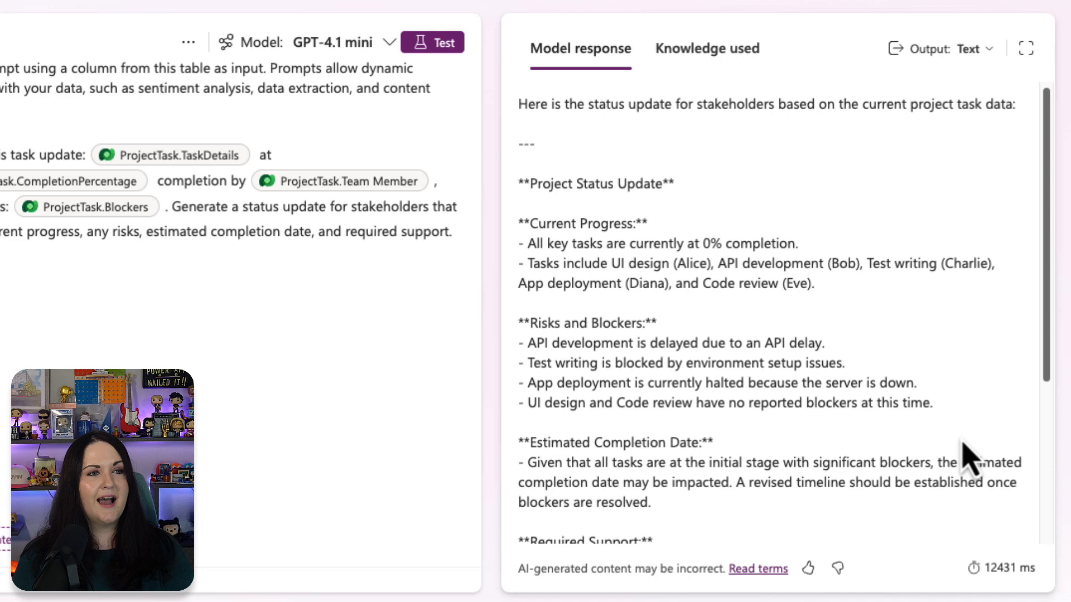
scroll("down", 3)
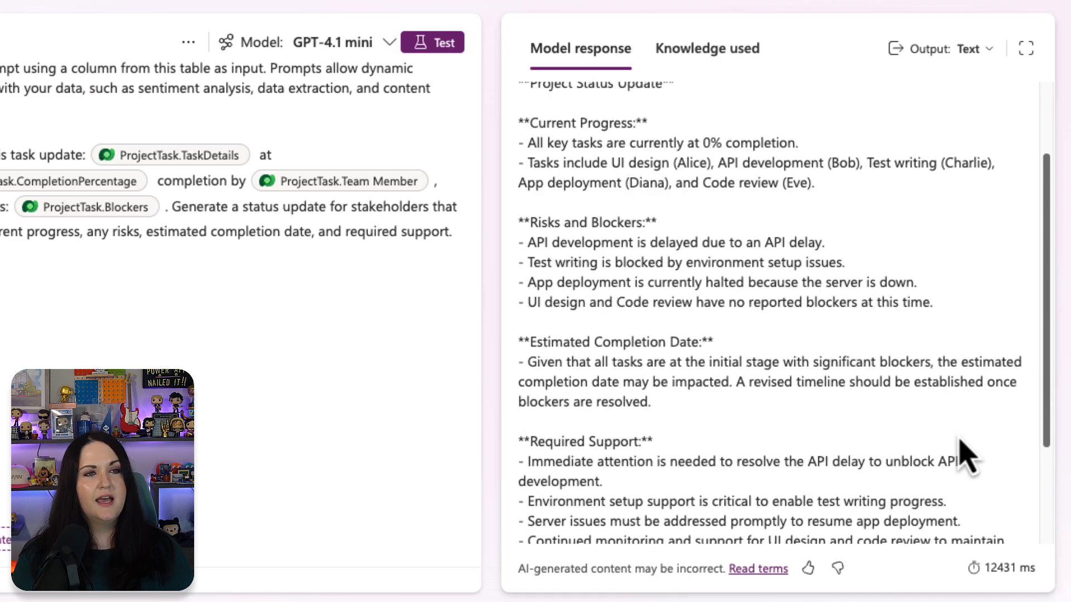
scroll("down", 3)
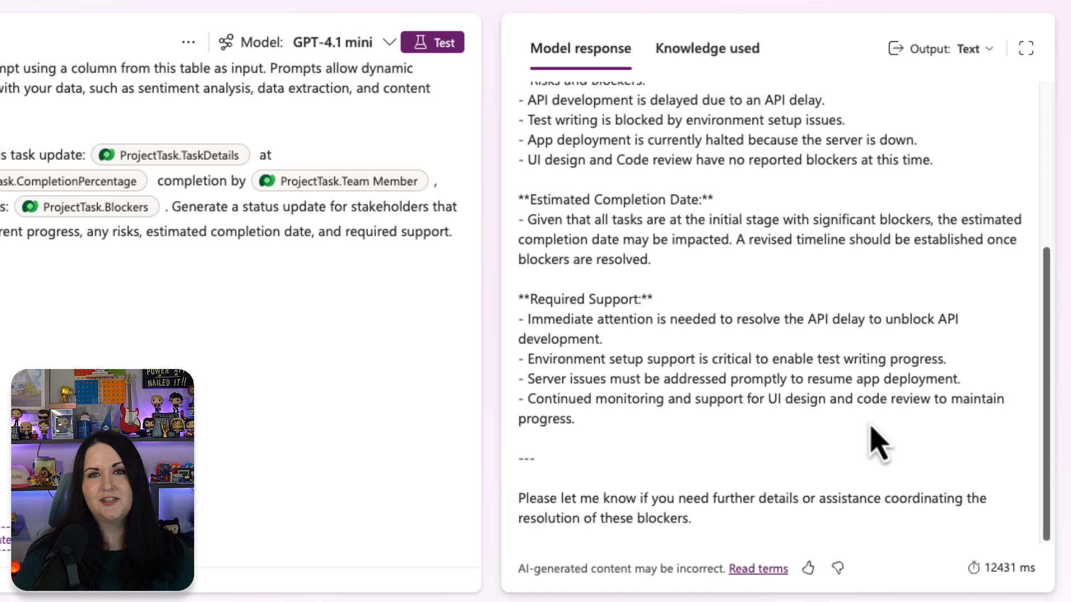
scroll("up", 3)
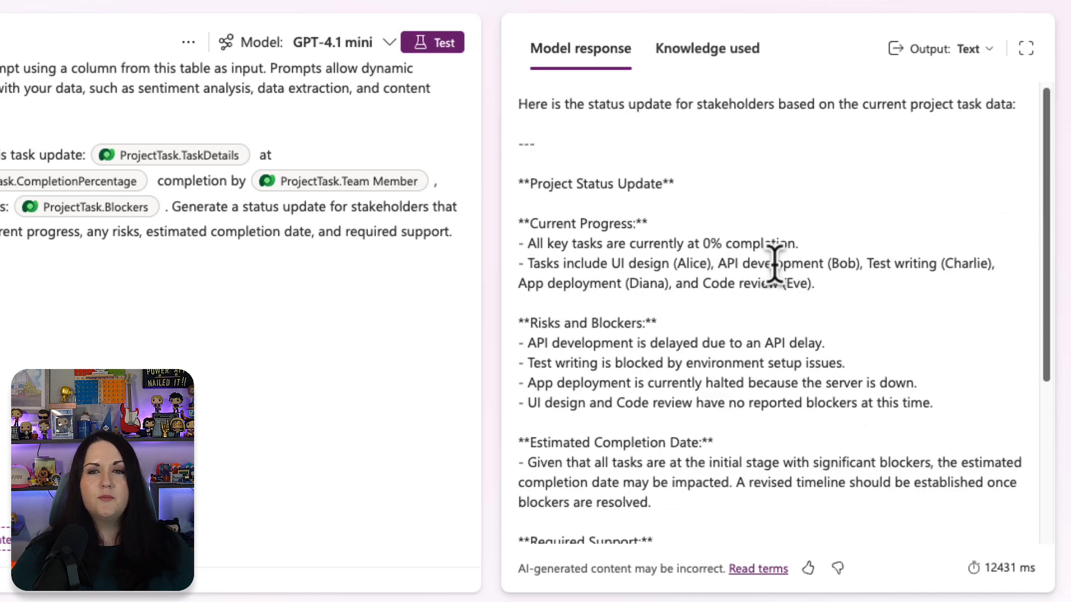
mouse_move(666, 219)
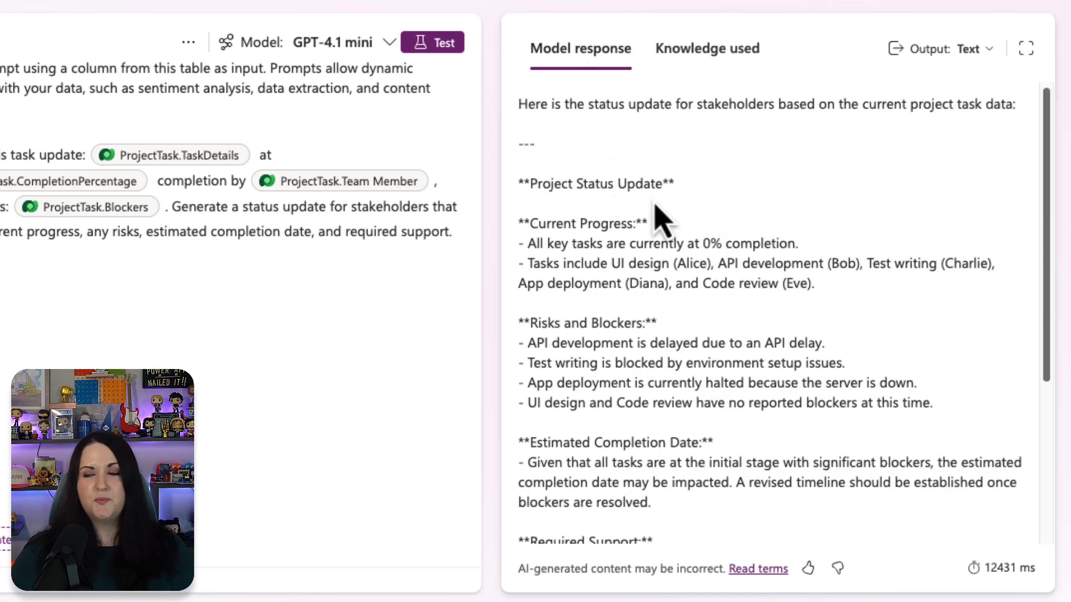
Step: Inspect the Knowledge used view showing the task records the prompt drew on
left_click(707, 47)
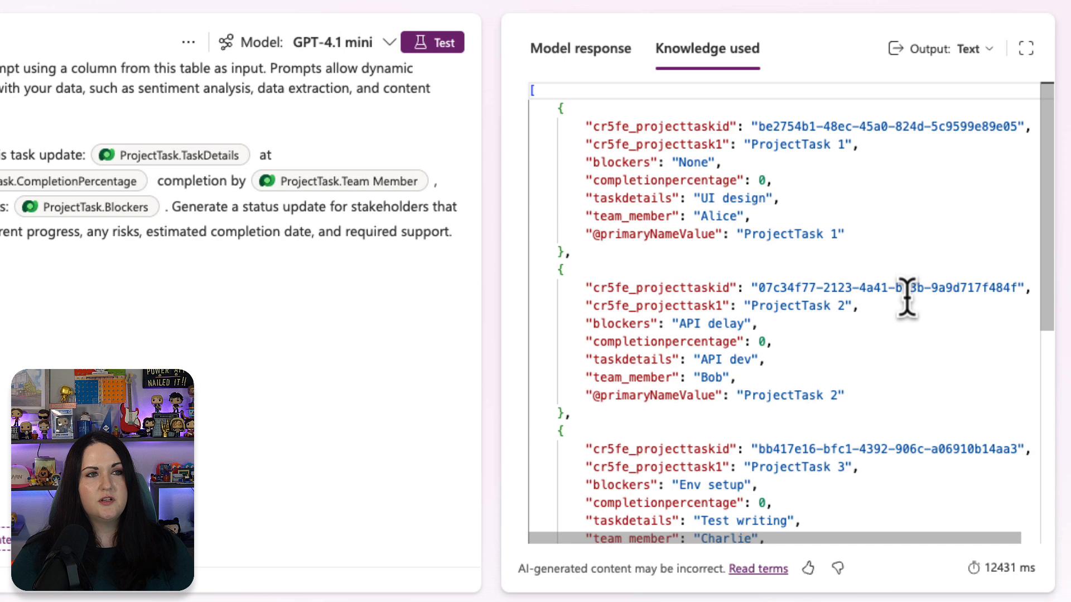
mouse_move(915, 349)
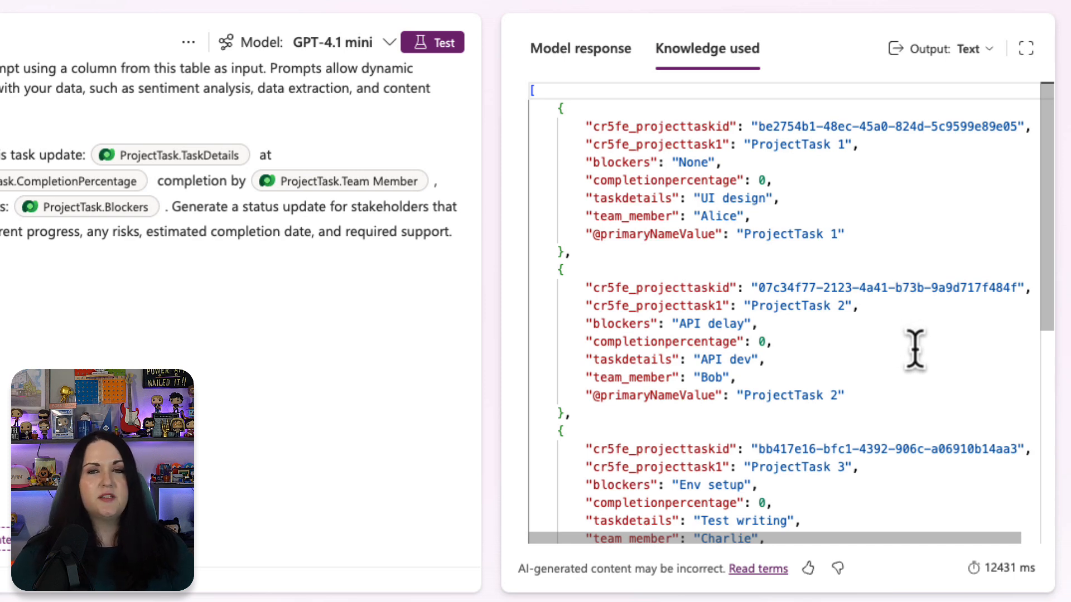
scroll("down", 3)
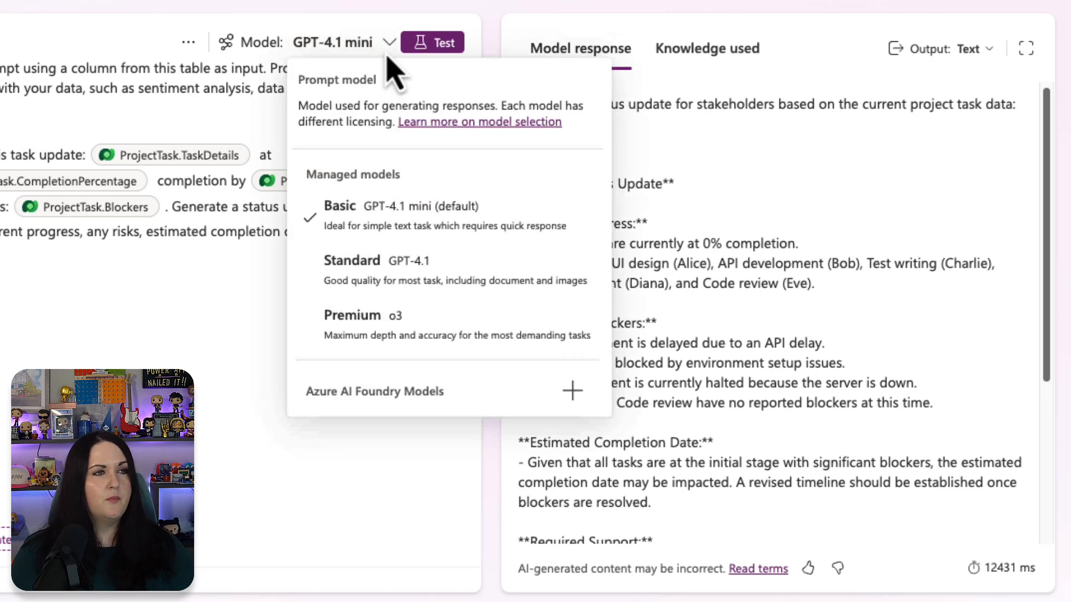
mouse_move(509, 386)
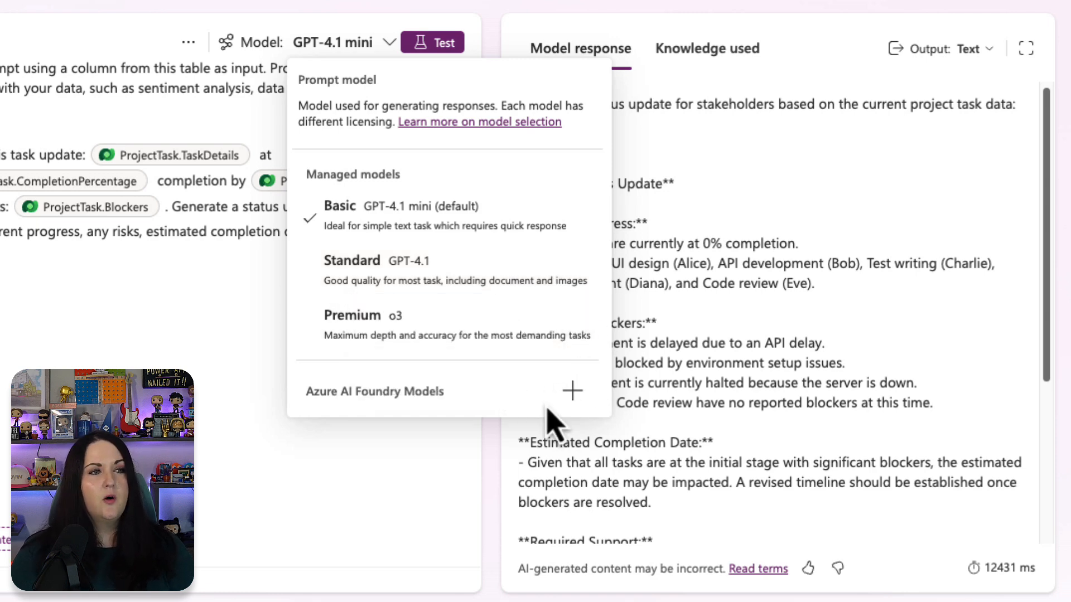
mouse_move(572, 390)
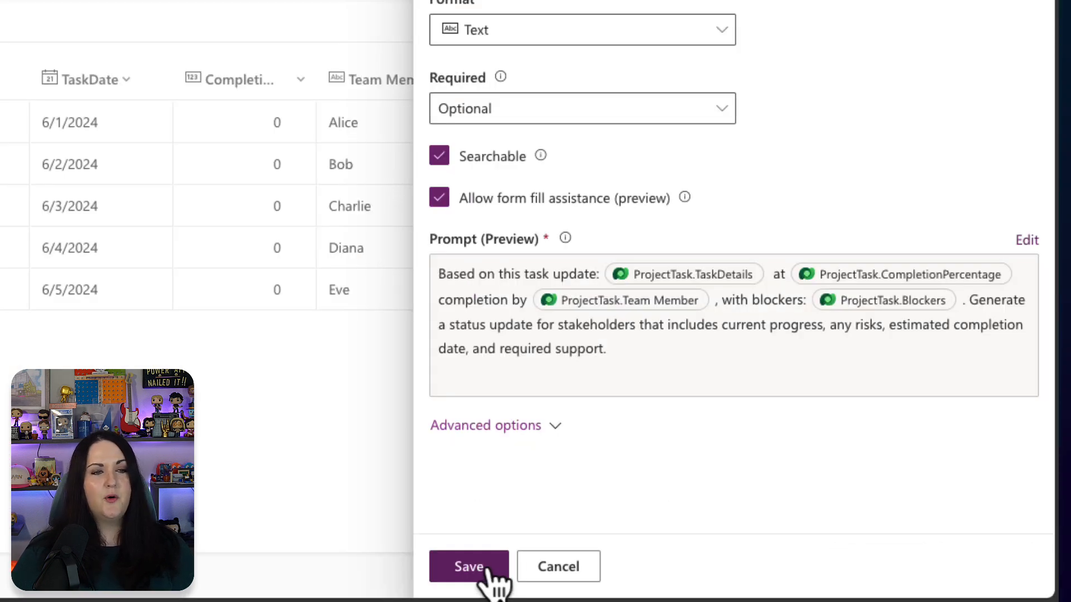
Step: Save the Summary column with its AI prompt
left_click(469, 566)
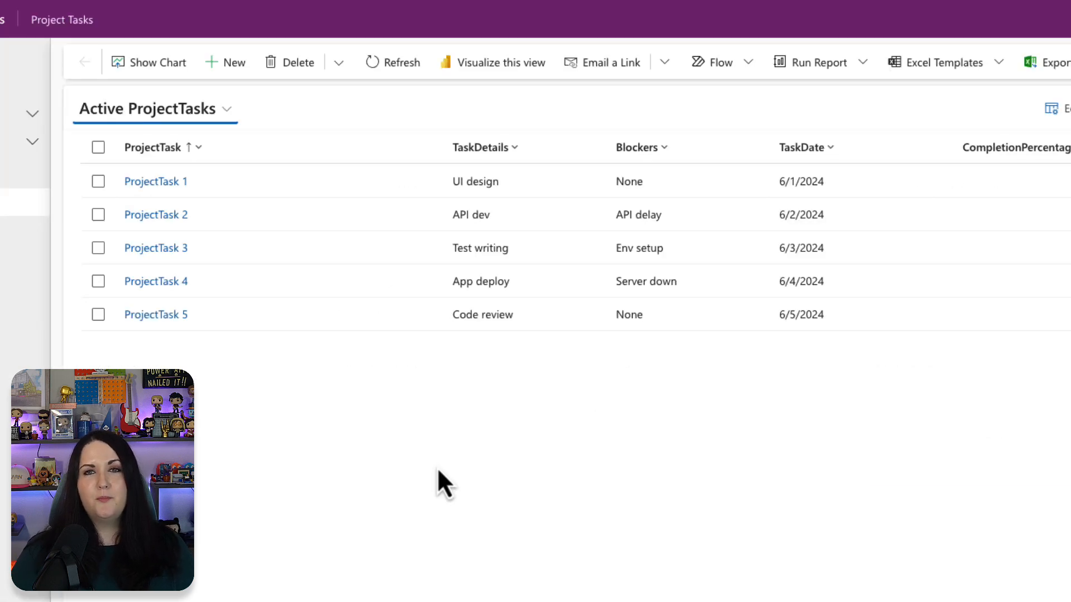
Step: Create an Onboarding Agent task with today's TaskDate, CompletionPercentage 20, Team Member 'April D', and save it
left_click(225, 63)
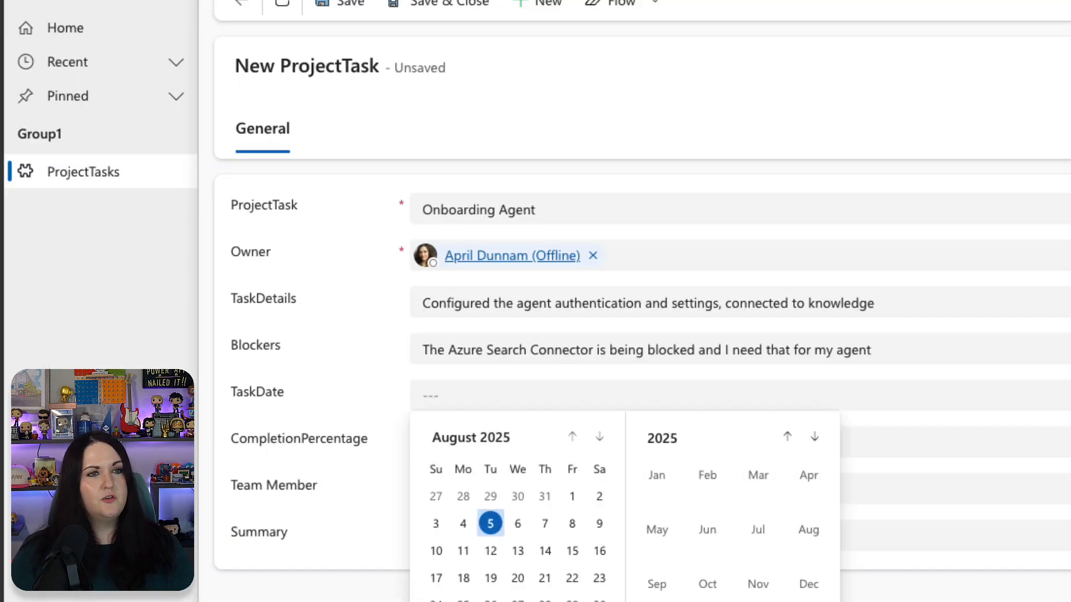
left_click(490, 524)
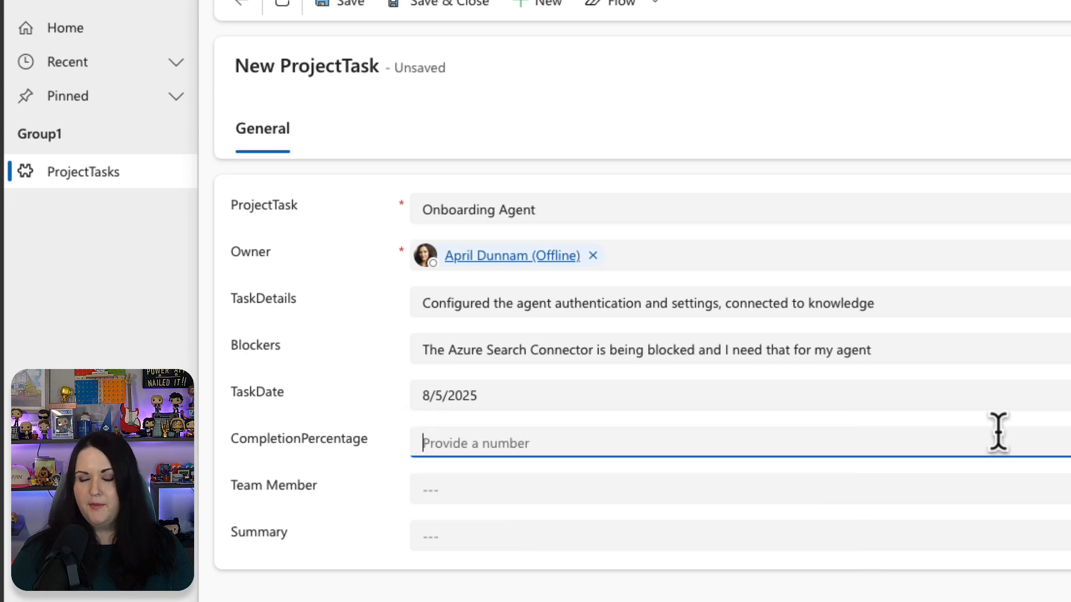
type("20")
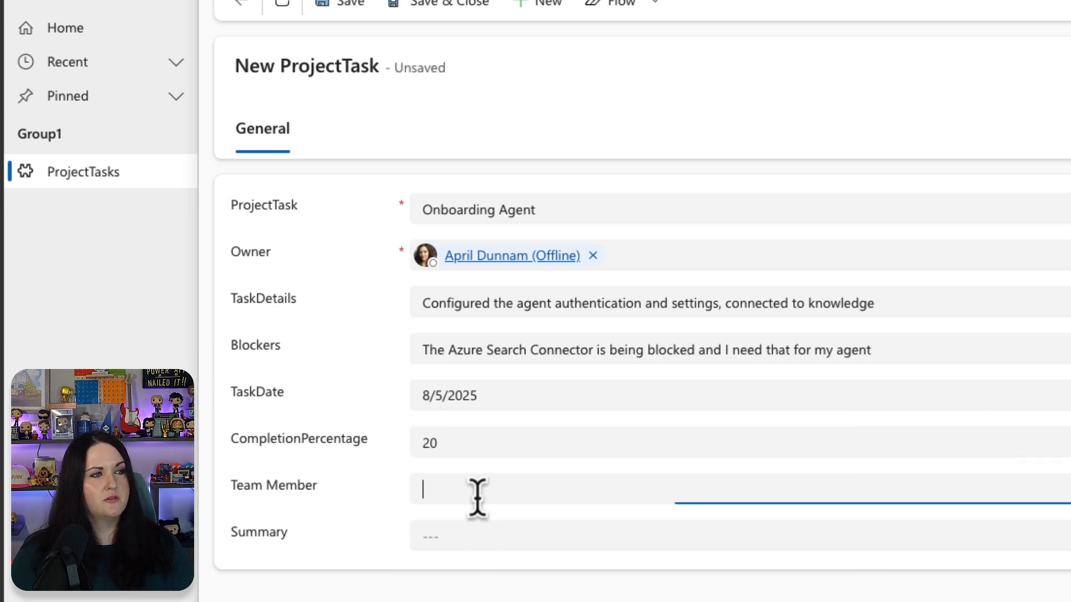
type("April D")
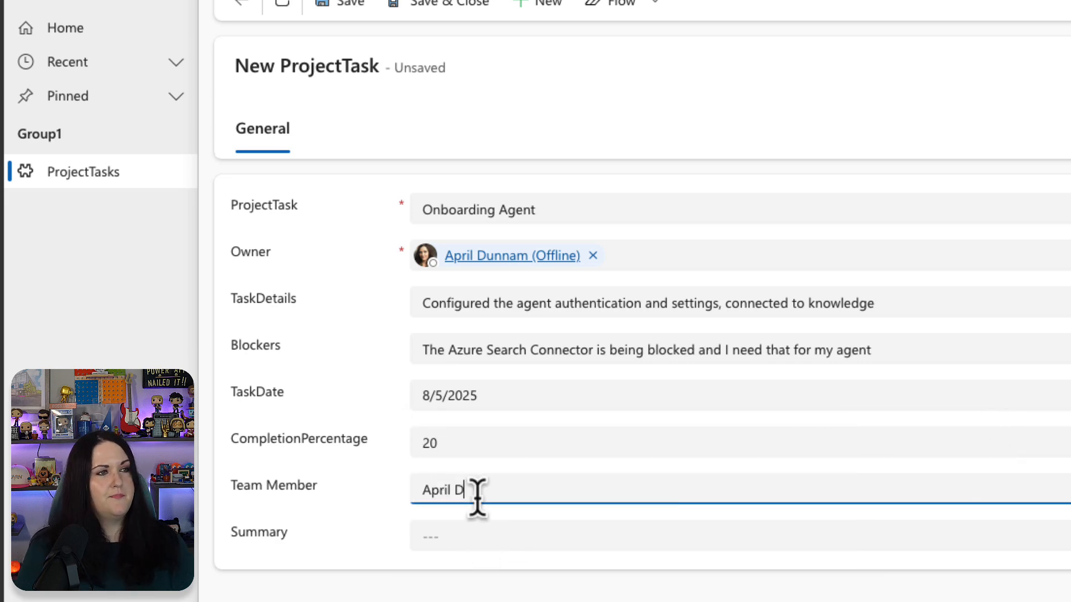
left_click(349, 5)
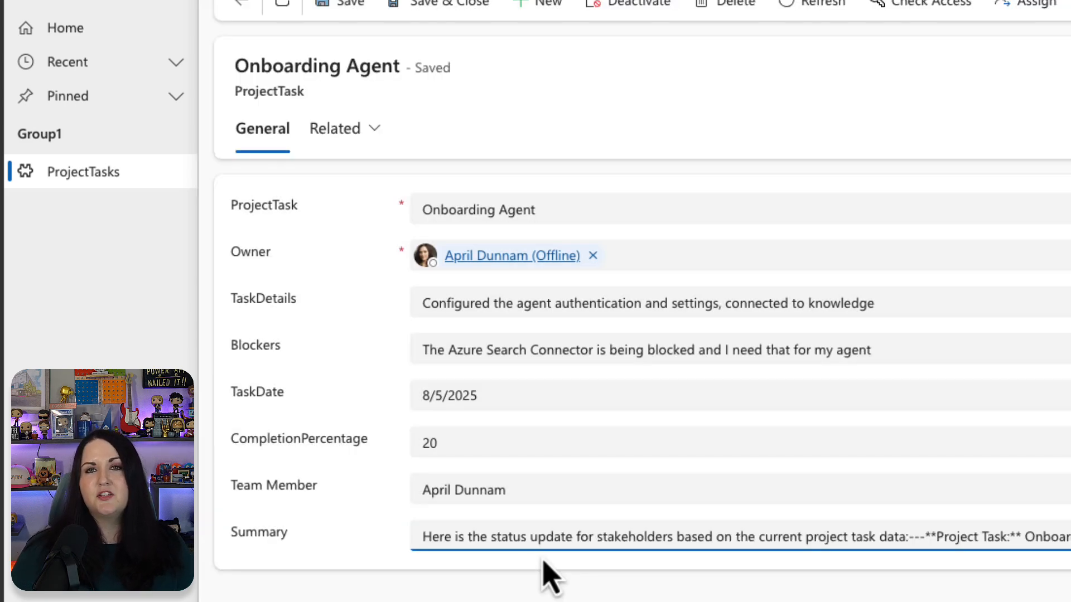
mouse_move(475, 540)
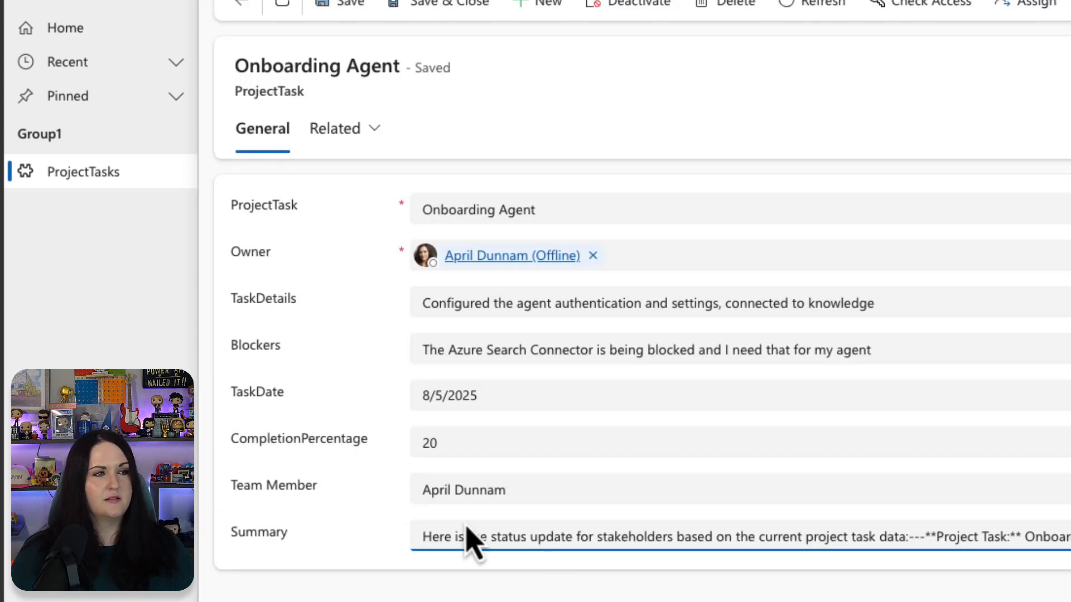